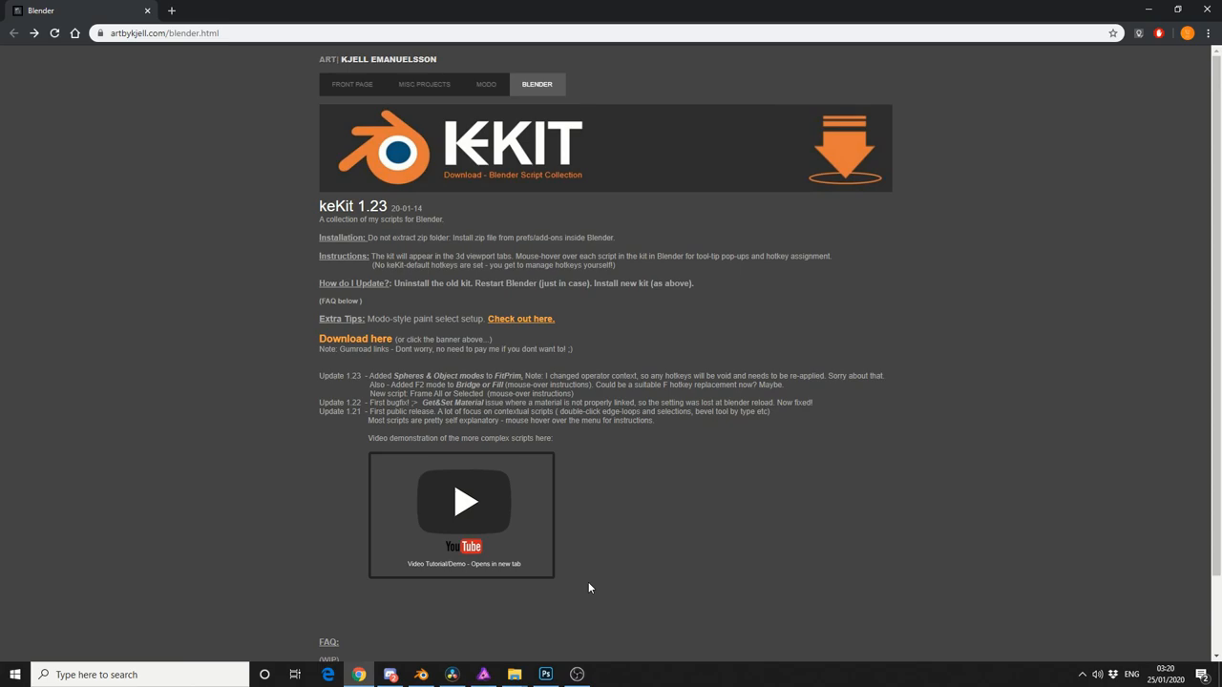
Step: Switch from the keKit download page to the Blender window with the pink cube
{"action": "left_click", "coordinate": [420, 676]}
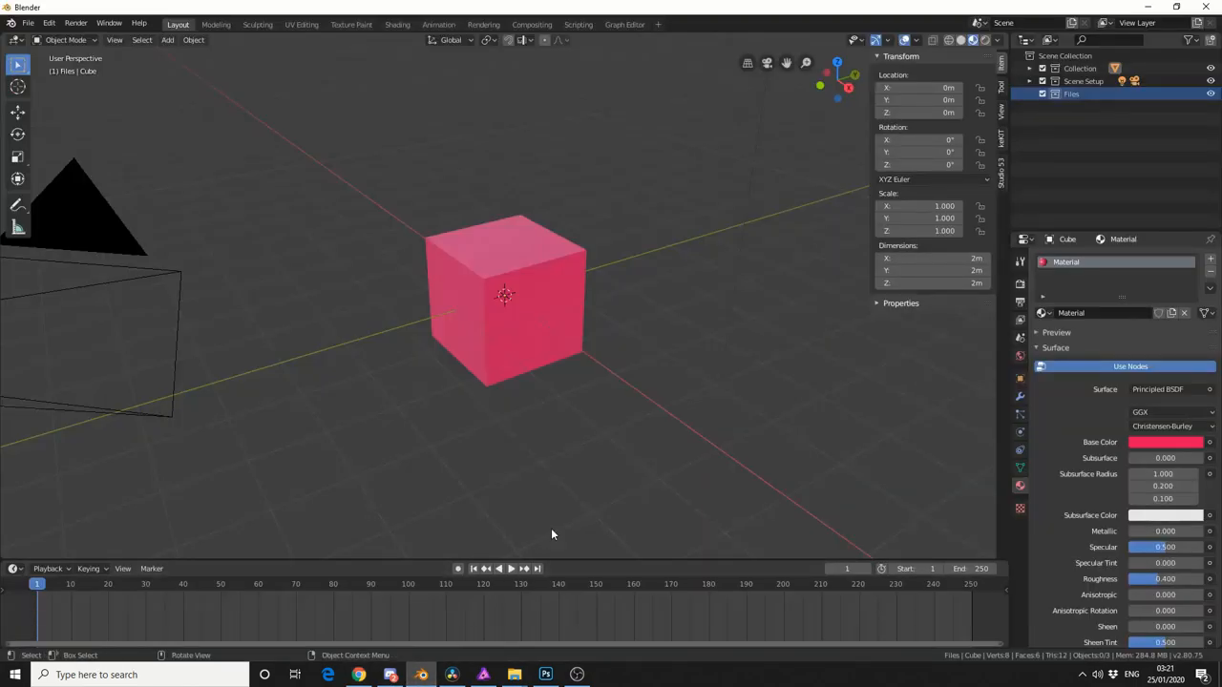
{"action": "mouse_move", "coordinate": [855, 273]}
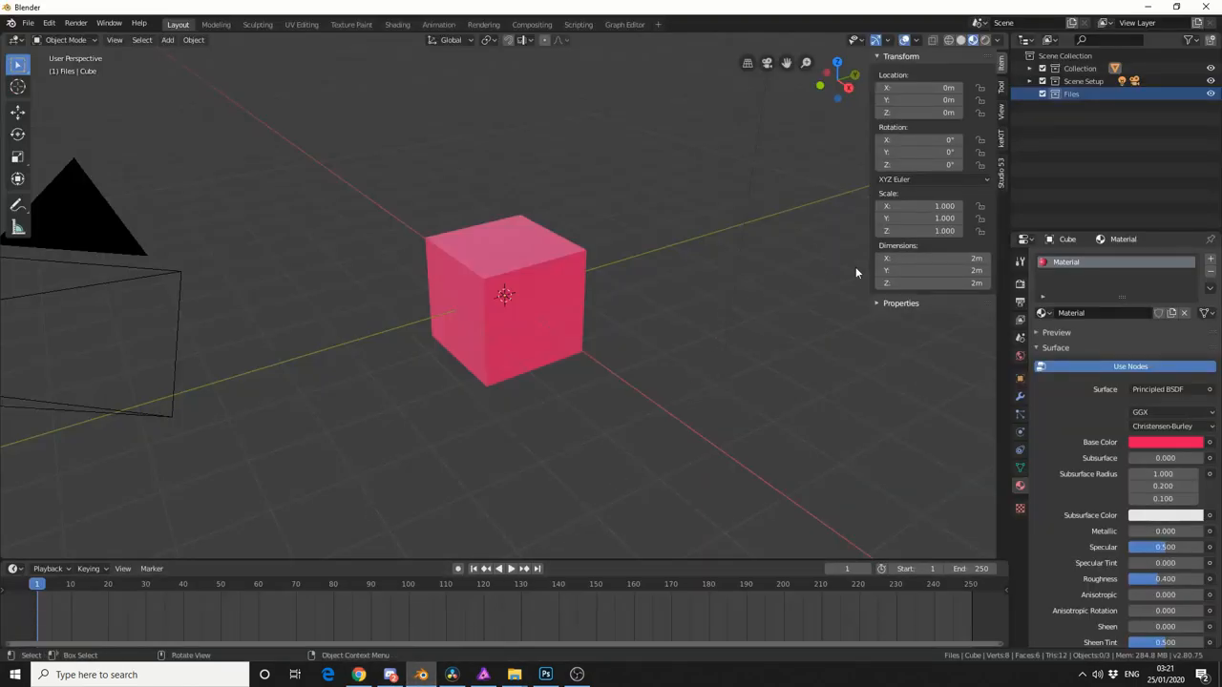
Step: Show the keKit v1.23 add-on panel in the sidebar beside the pink cube
{"action": "left_click", "coordinate": [1000, 143]}
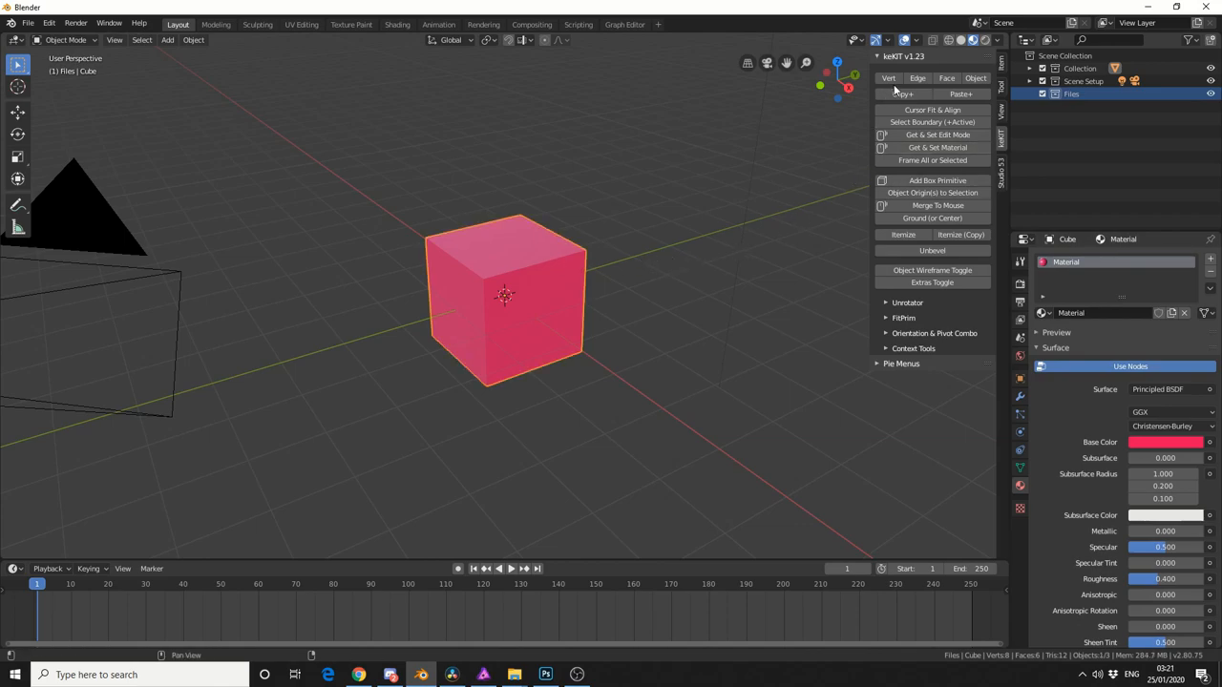
{"action": "mouse_move", "coordinate": [890, 76]}
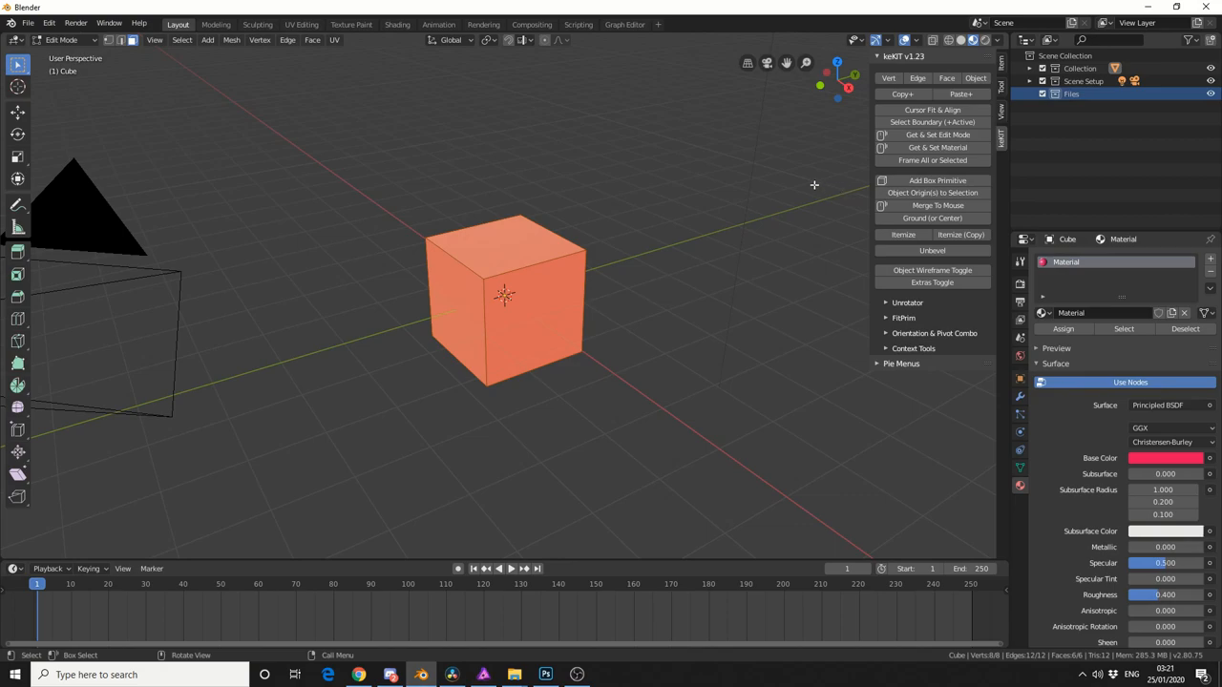
Step: Subdivide the cube and select a group of neighbouring faces to duplicate beside it
{"action": "left_click", "coordinate": [286, 40]}
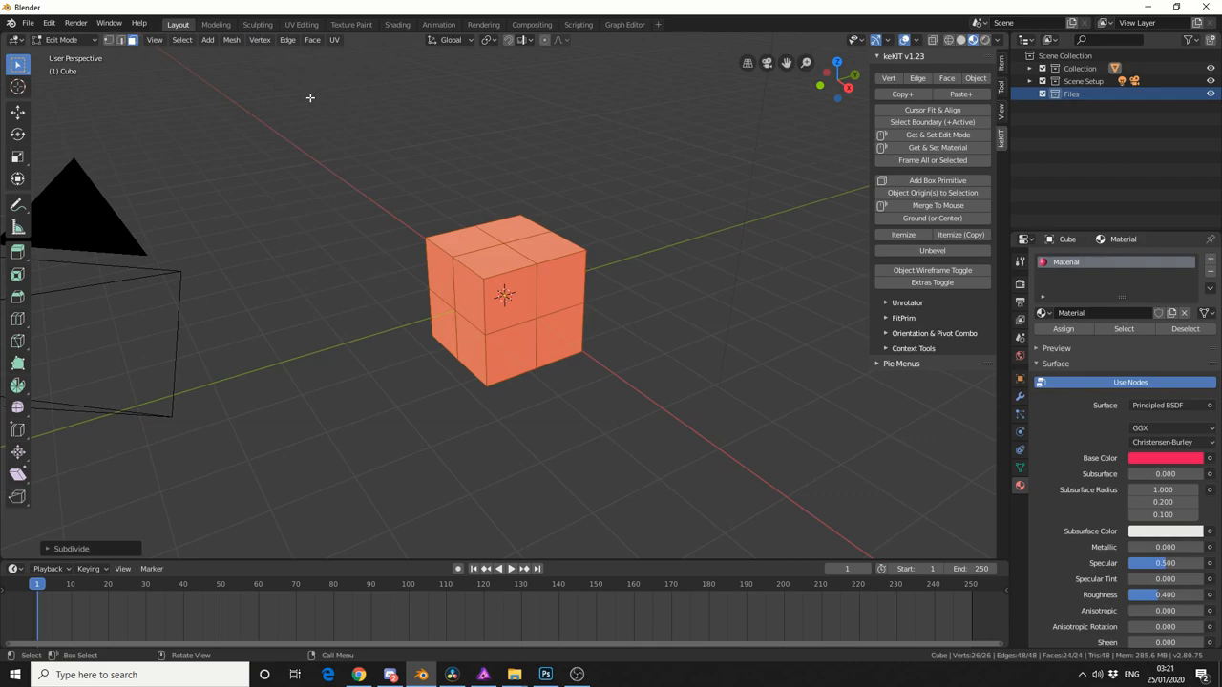
{"action": "mouse_move", "coordinate": [328, 99]}
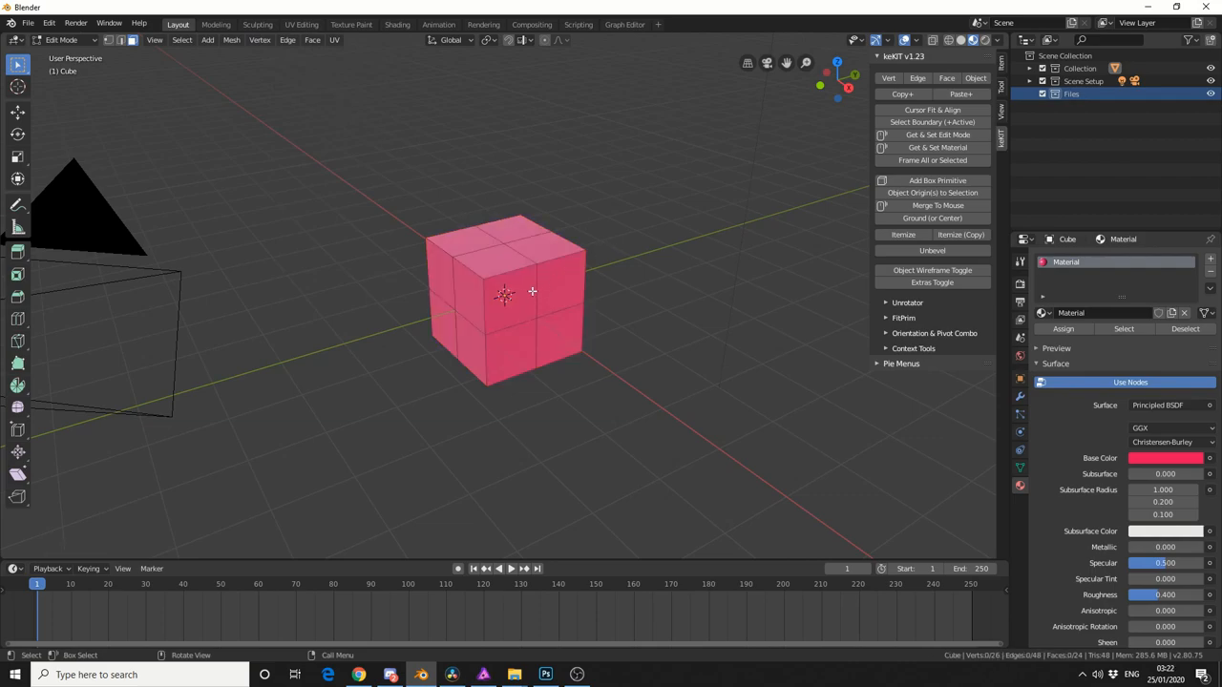
{"action": "left_click", "coordinate": [527, 277]}
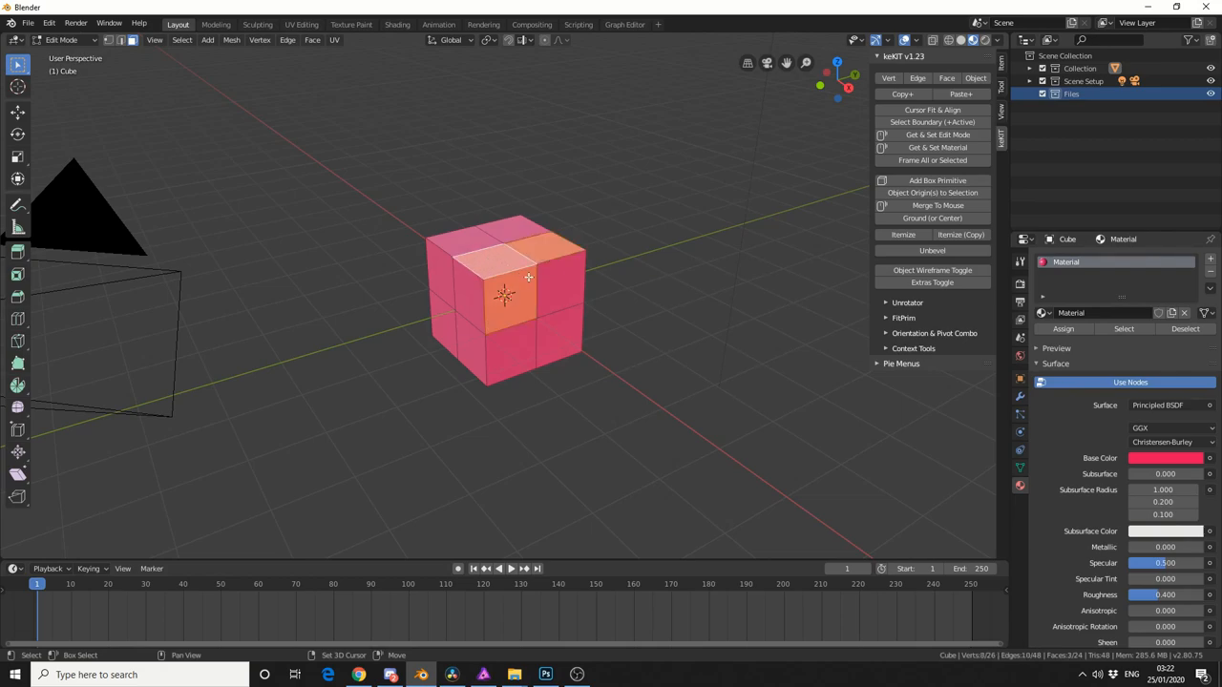
{"action": "left_click", "coordinate": [901, 93]}
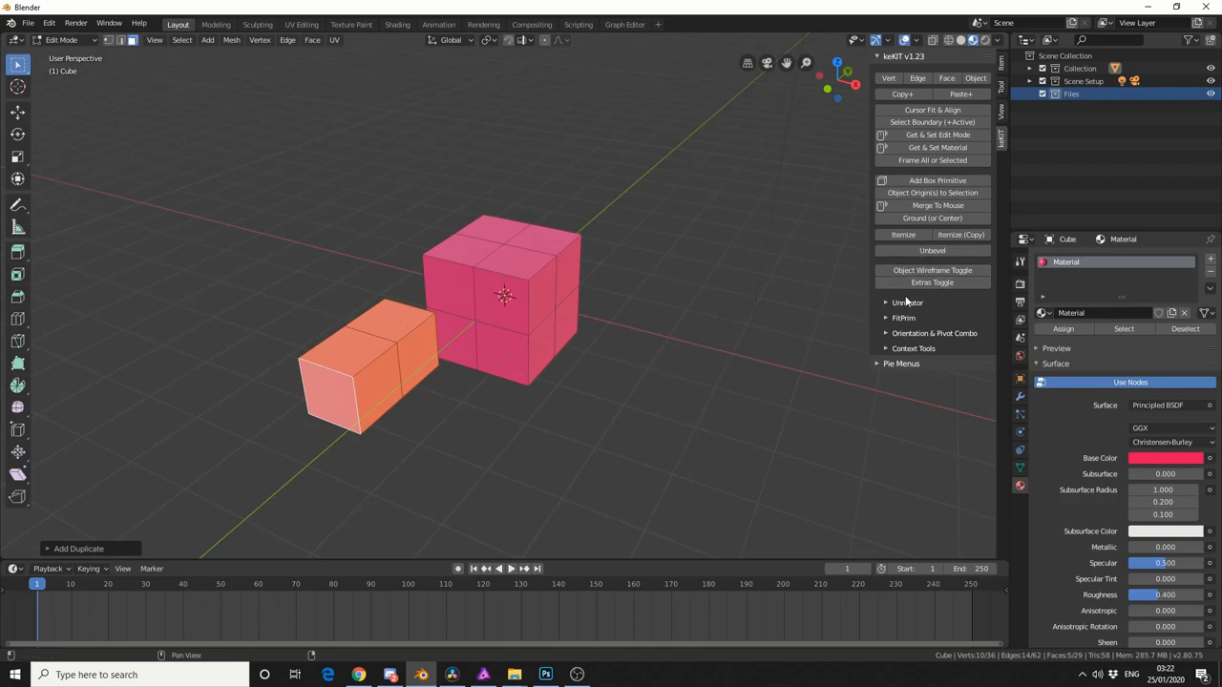
Step: Run Unrotator on the duplicated faces so the piece stands upright beside the cube
{"action": "left_click", "coordinate": [907, 301]}
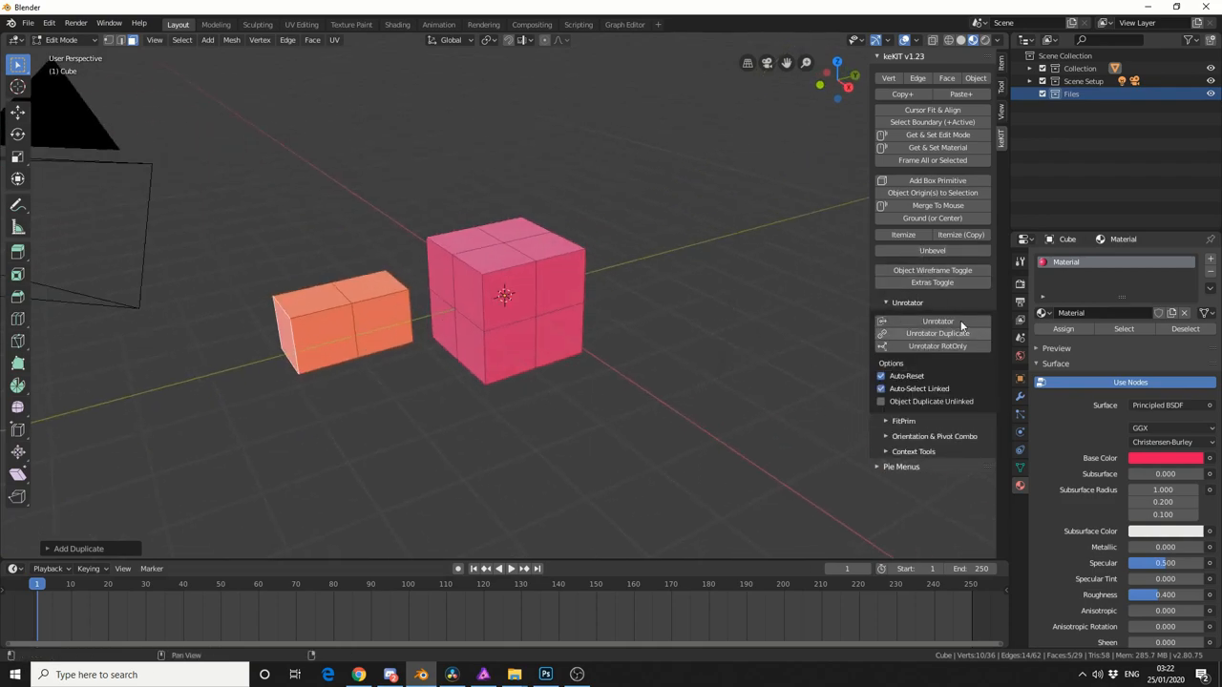
{"action": "left_click", "coordinate": [937, 321]}
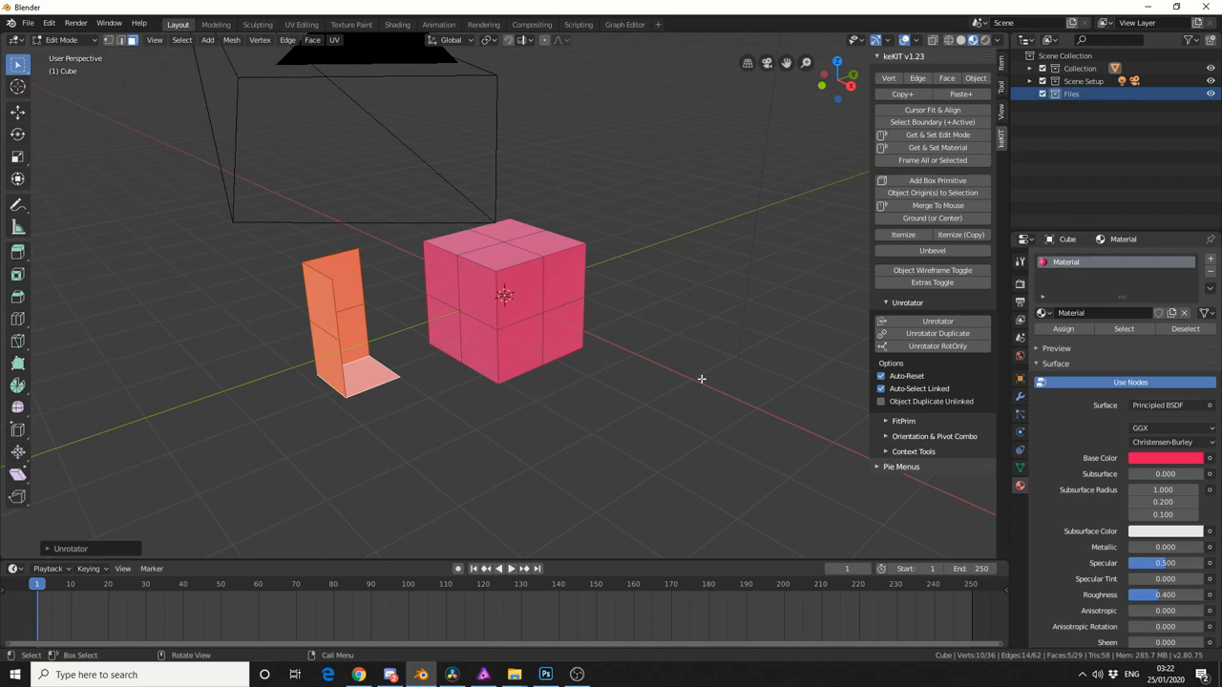
{"action": "mouse_move", "coordinate": [580, 320]}
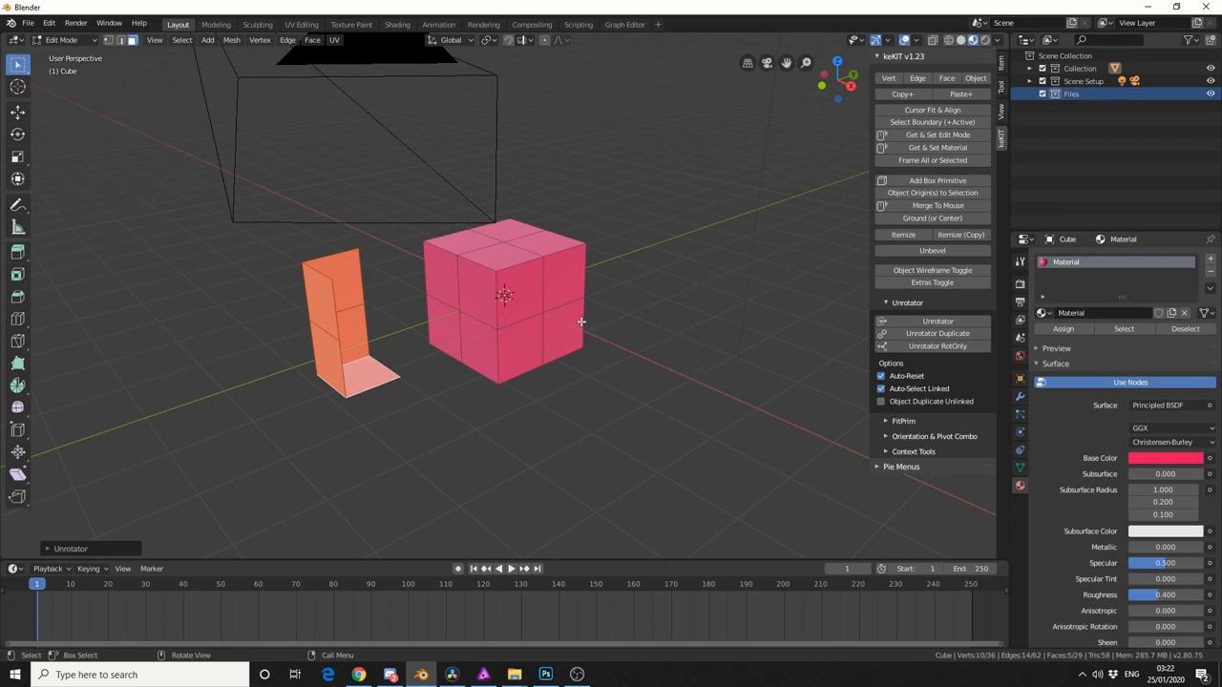
{"action": "mouse_move", "coordinate": [937, 332]}
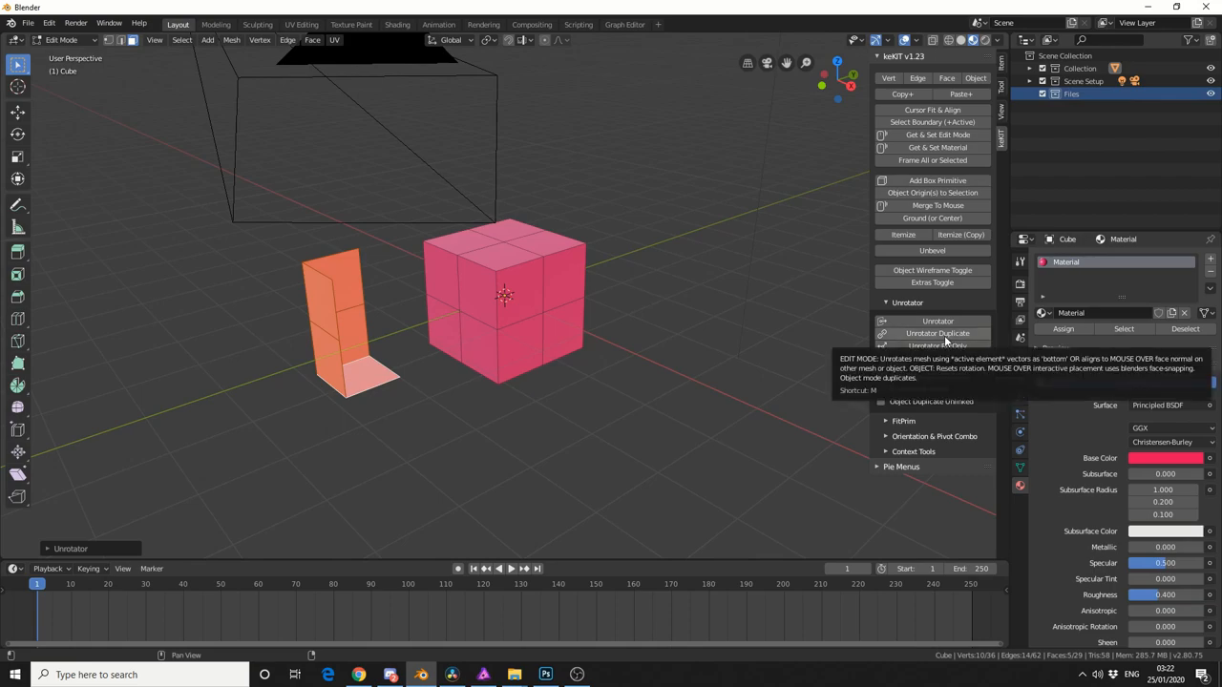
Step: Place aligned copies of the L-shaped piece onto the cube's faces with Unrotator Duplicate
{"action": "right_click", "coordinate": [937, 333]}
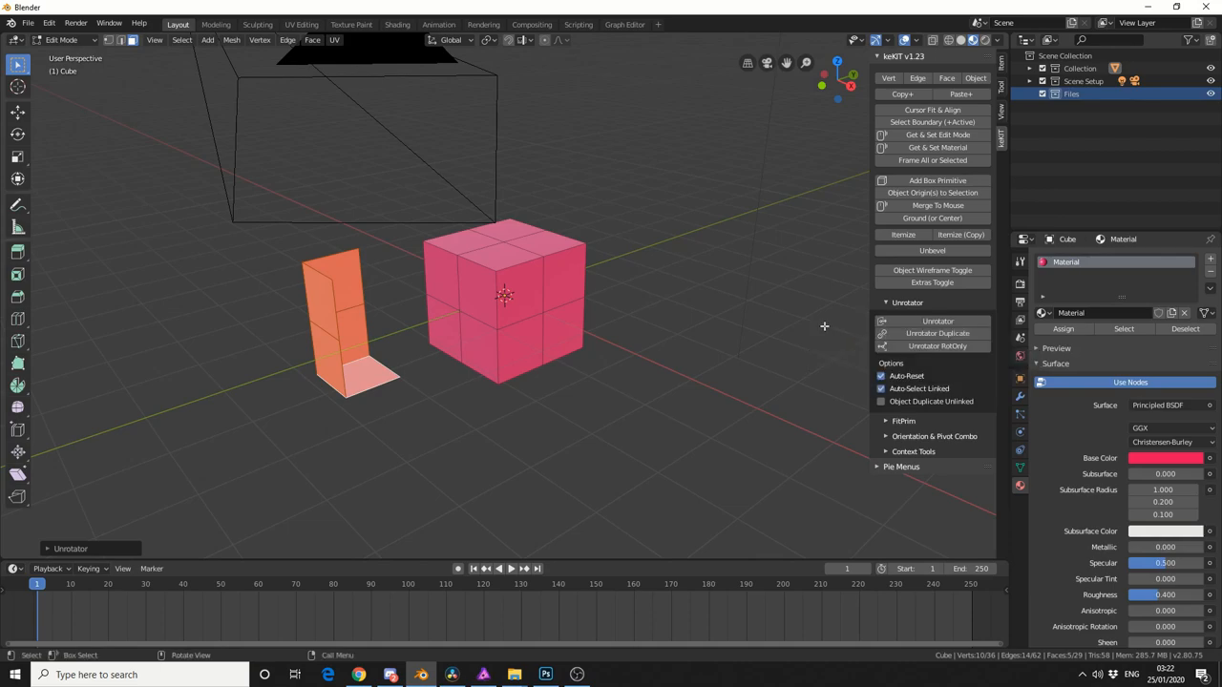
{"action": "mouse_move", "coordinate": [728, 357]}
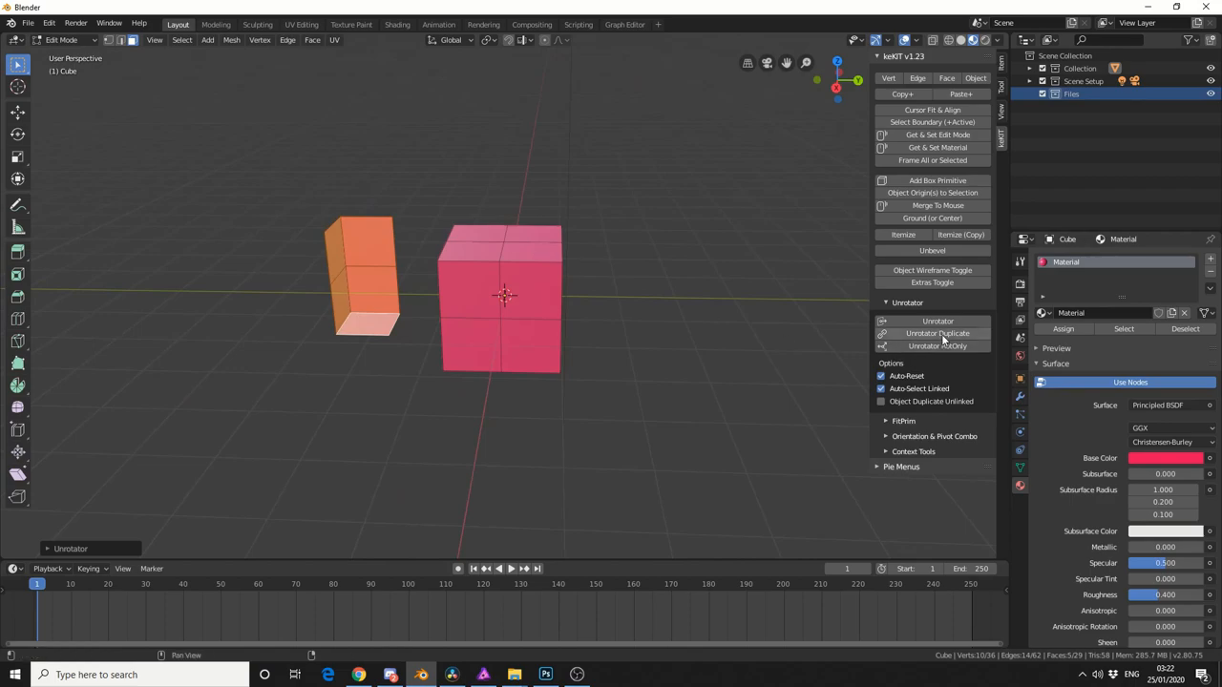
{"action": "left_click", "coordinate": [937, 332]}
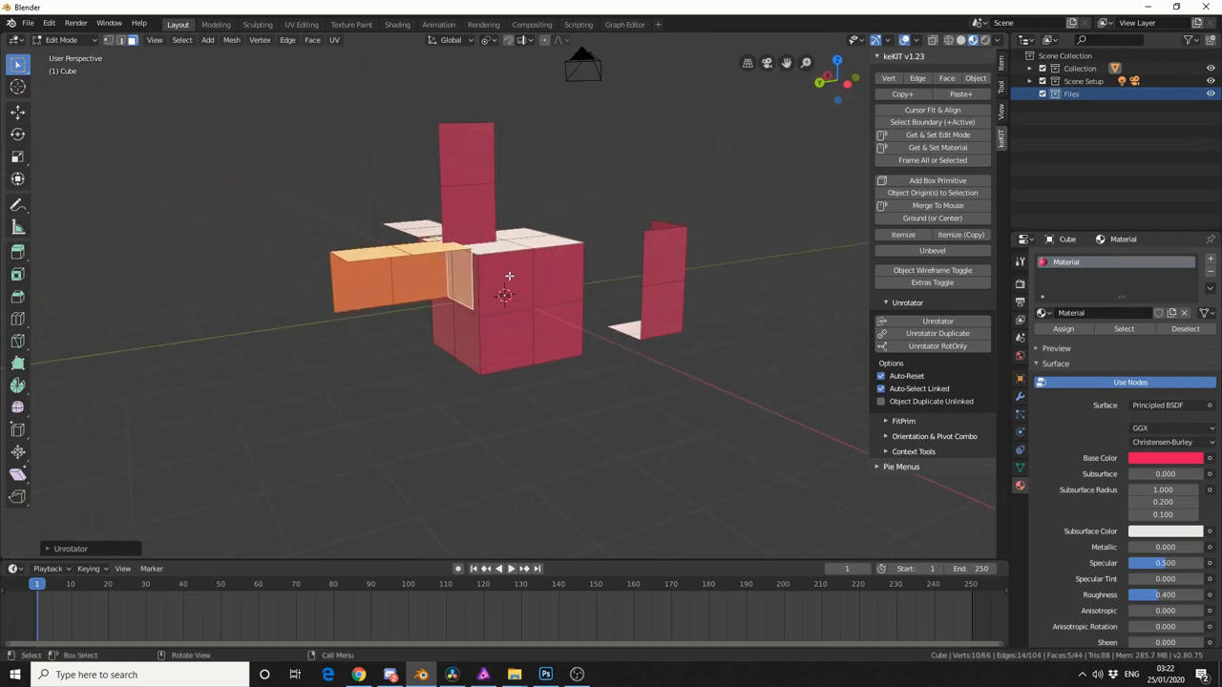
{"action": "left_click_drag", "start_coordinate": [508, 276], "coordinate": [527, 413]}
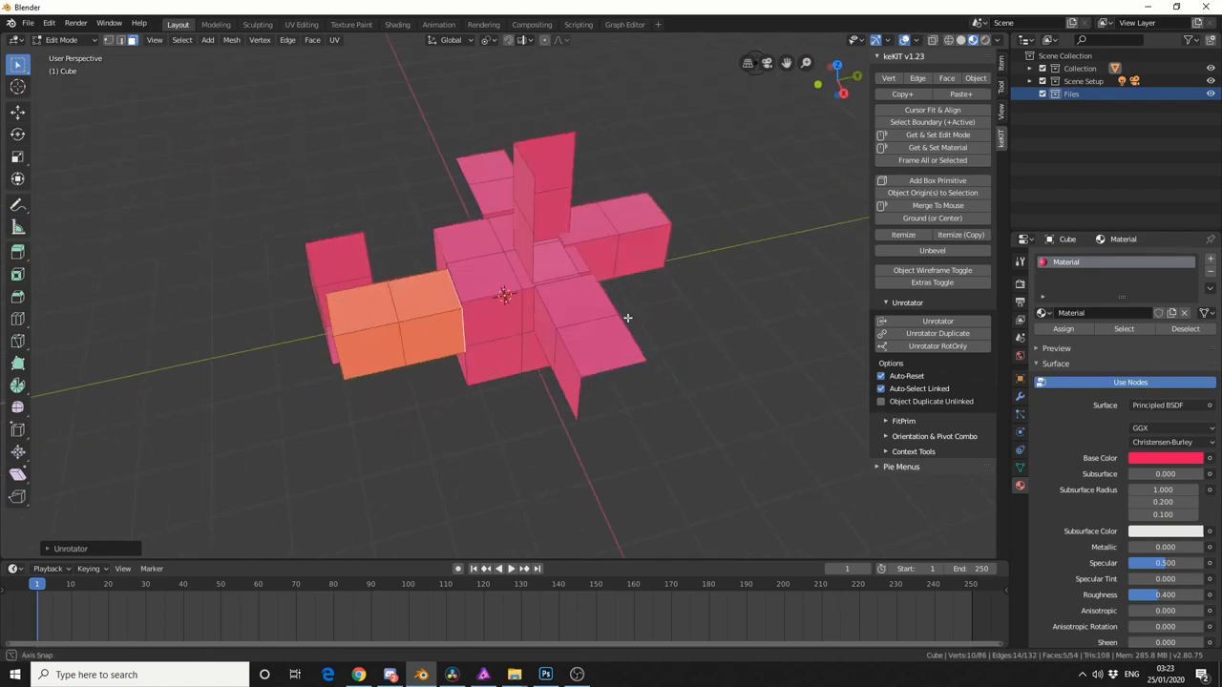
{"action": "left_click", "coordinate": [231, 38]}
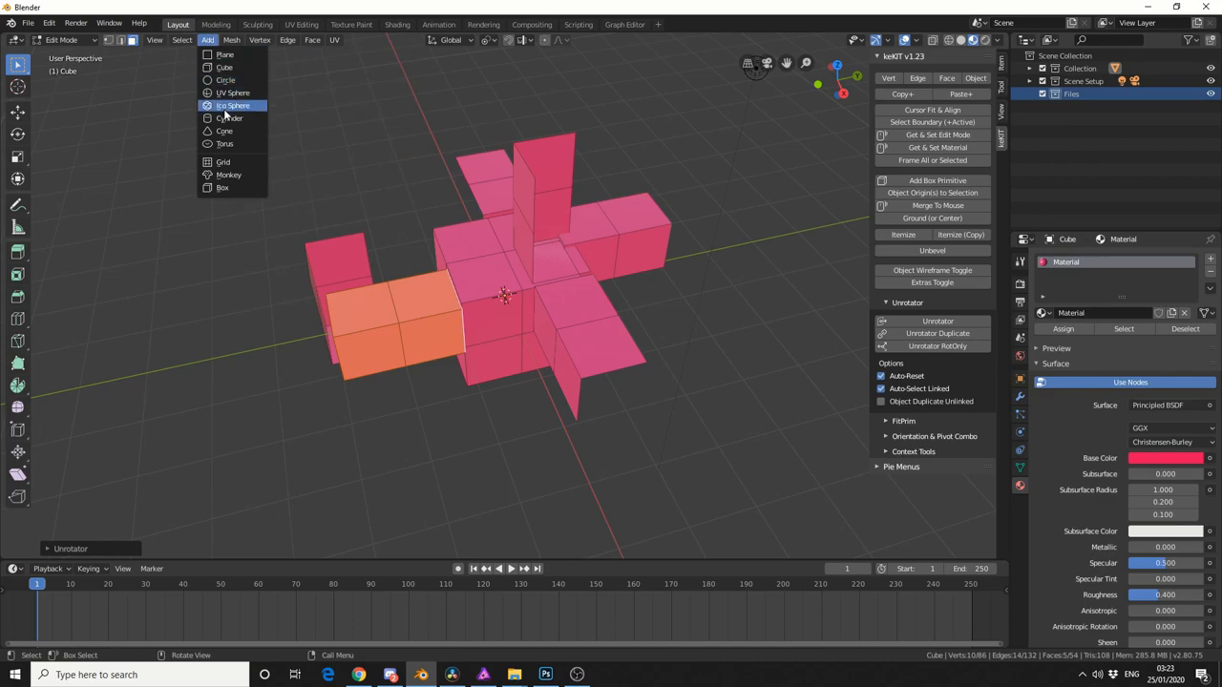
Step: Add a cone mesh to the scene beside the block structure
{"action": "left_click", "coordinate": [225, 118]}
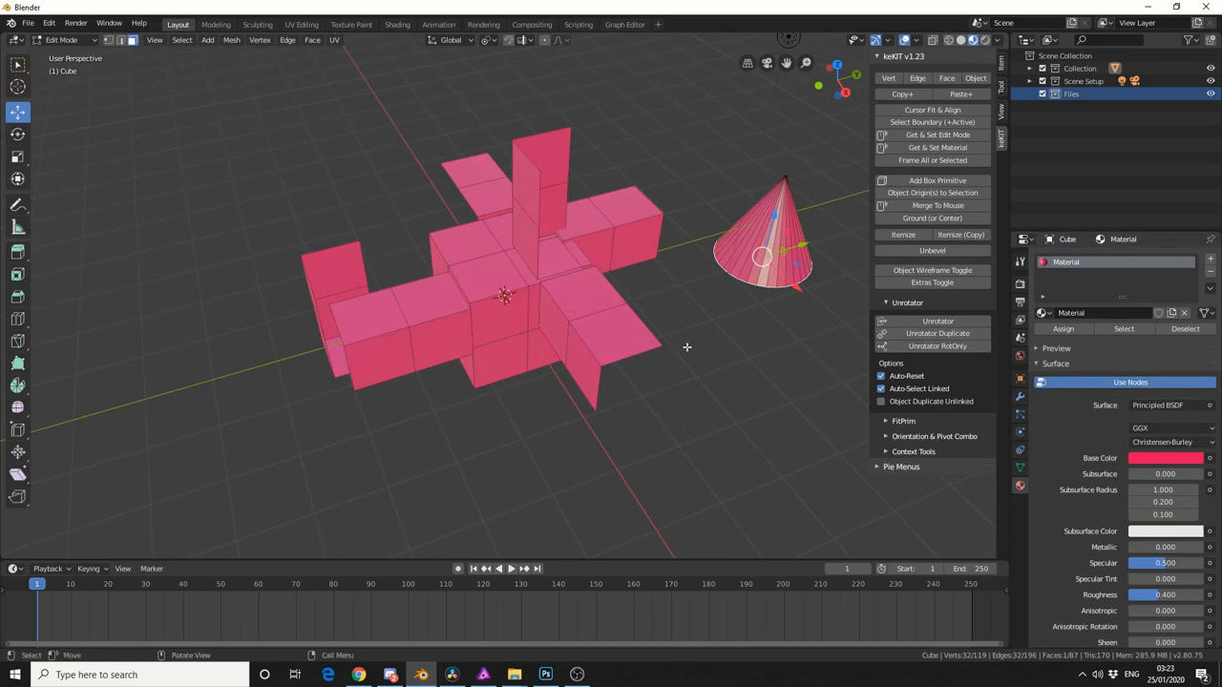
{"action": "mouse_move", "coordinate": [598, 336]}
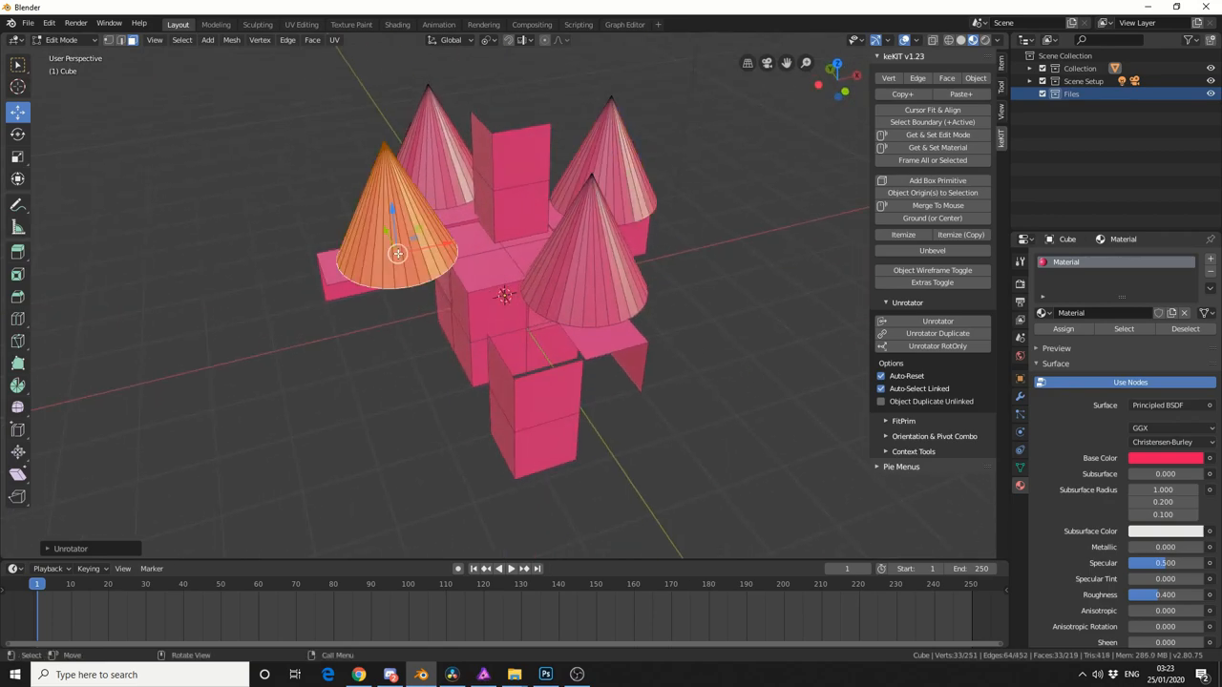
{"action": "mouse_move", "coordinate": [309, 367]}
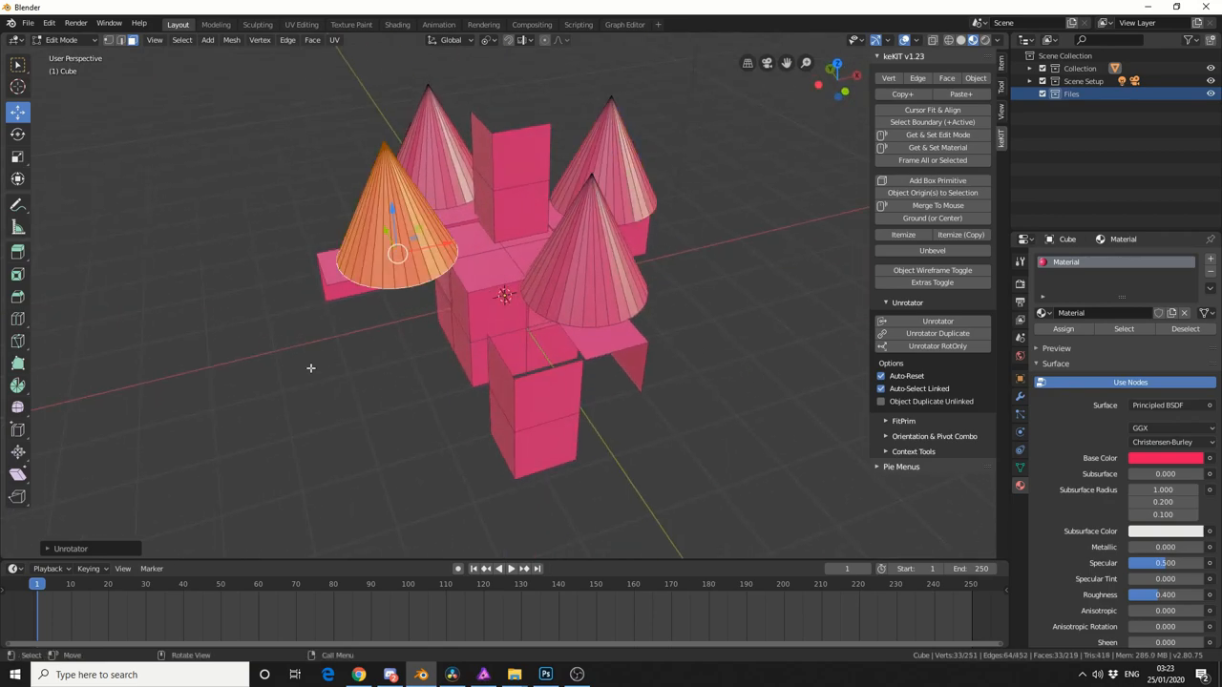
{"action": "mouse_move", "coordinate": [974, 77]}
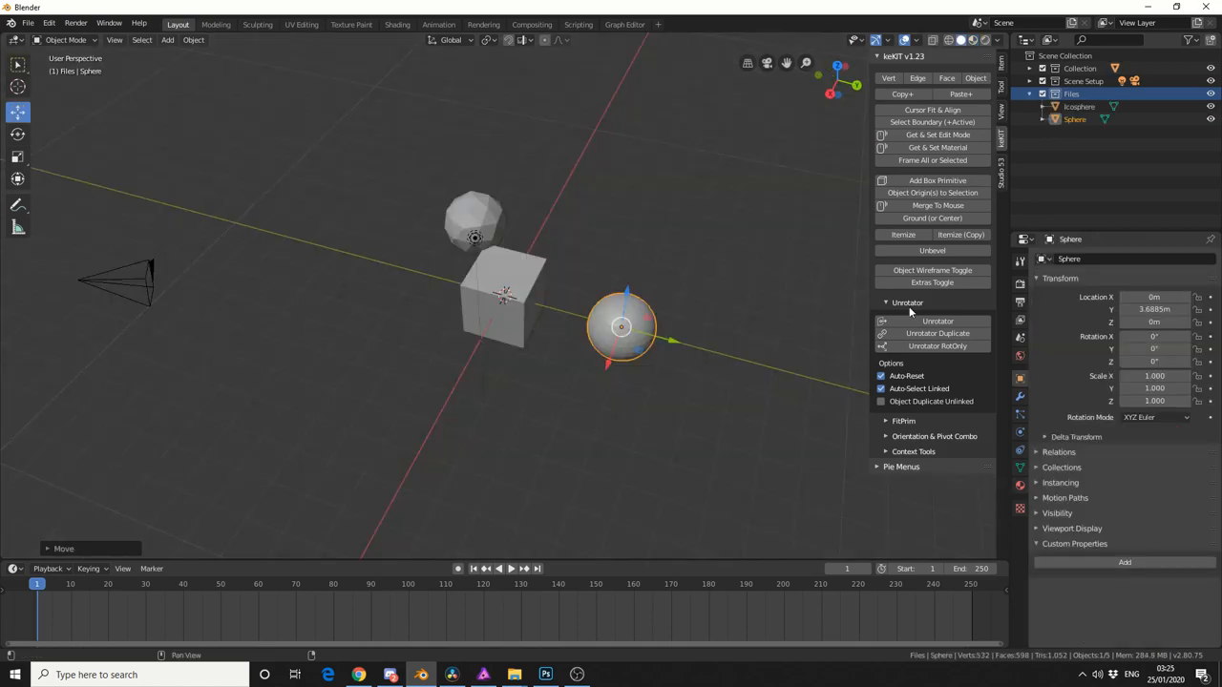
{"action": "mouse_move", "coordinate": [926, 147]}
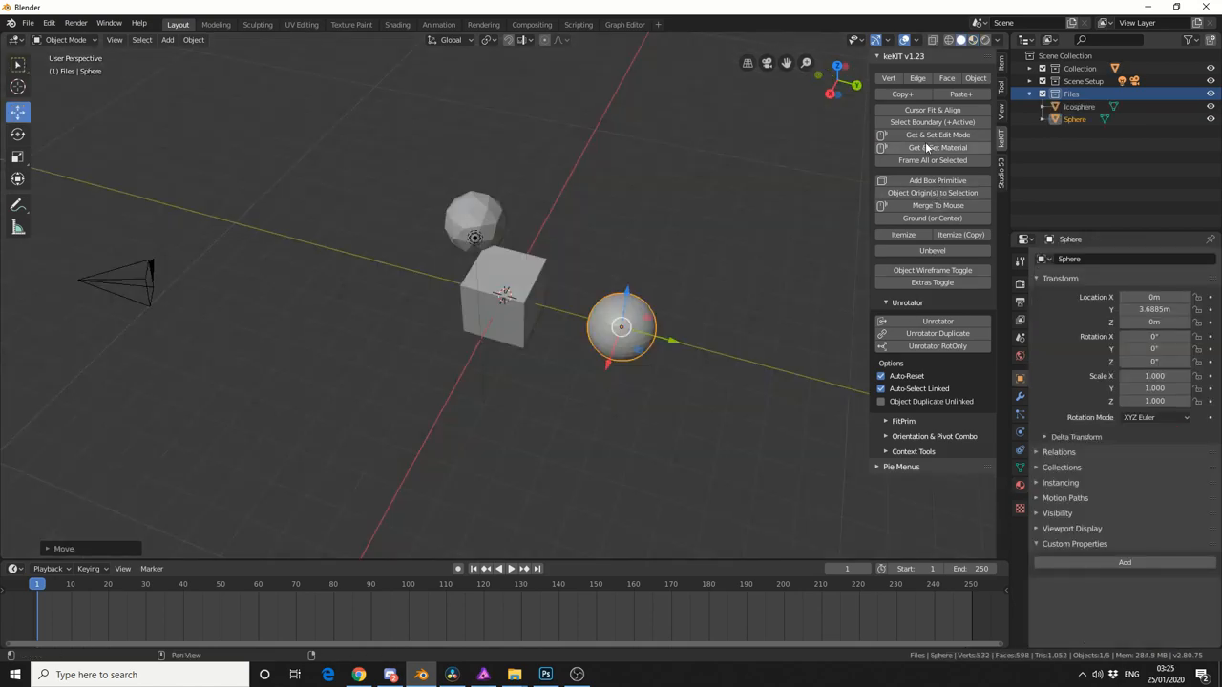
Step: Select the cube in the new scene with the icosphere and UV sphere
{"action": "right_click", "coordinate": [937, 147]}
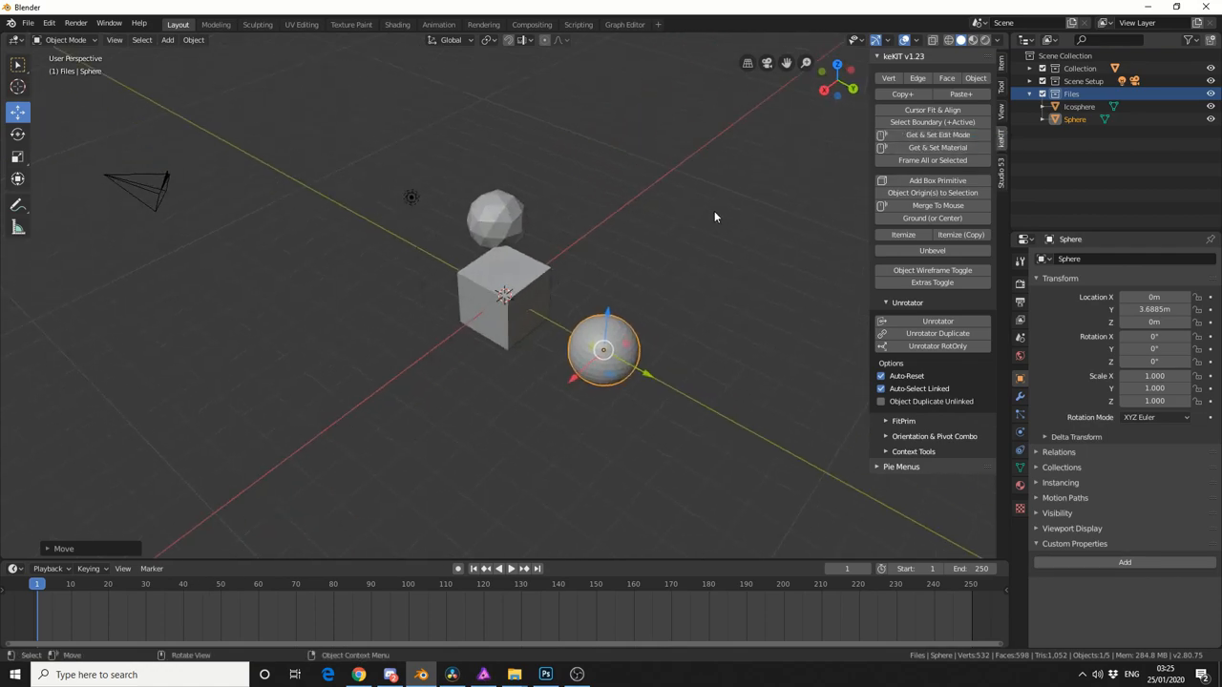
{"action": "mouse_move", "coordinate": [512, 277]}
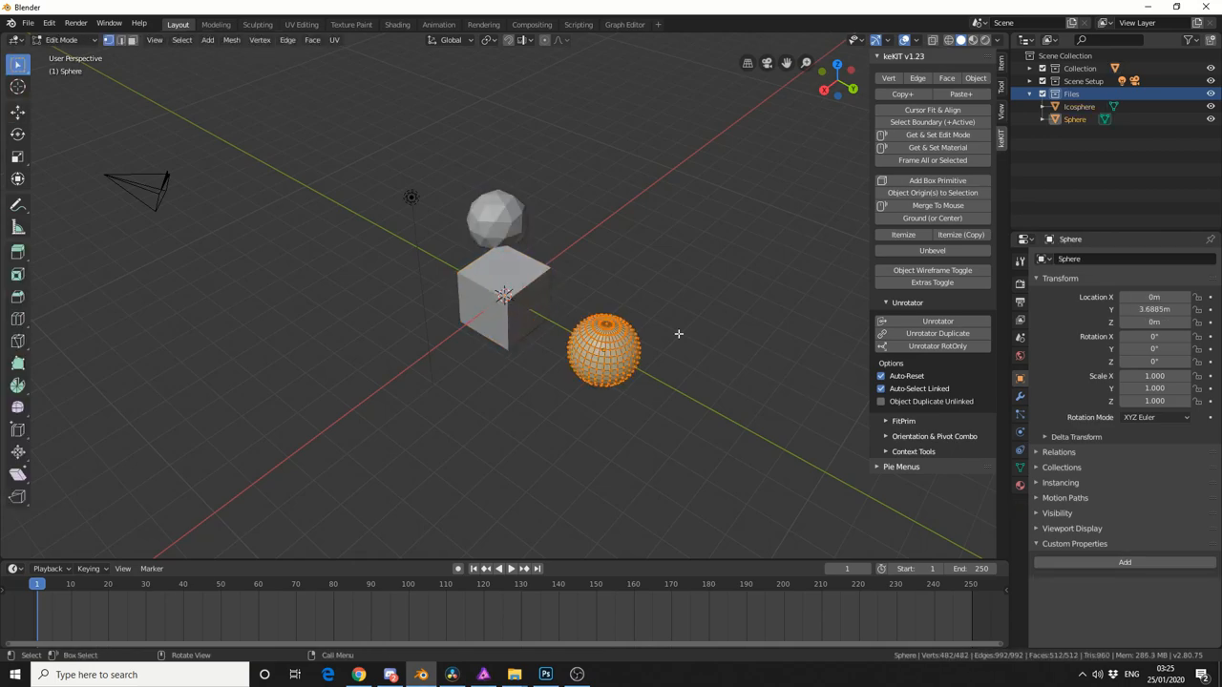
{"action": "left_click", "coordinate": [504, 286]}
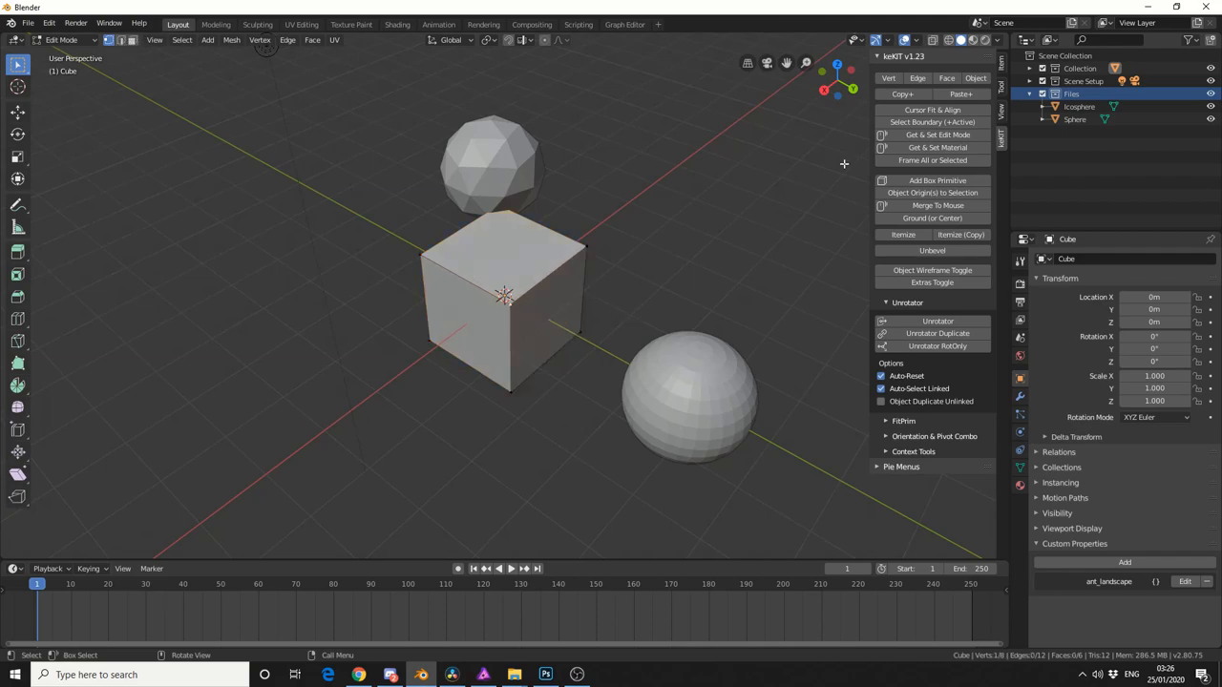
Step: Use a keKit sidebar tool while the cube is in edit mode
{"action": "left_click", "coordinate": [932, 108]}
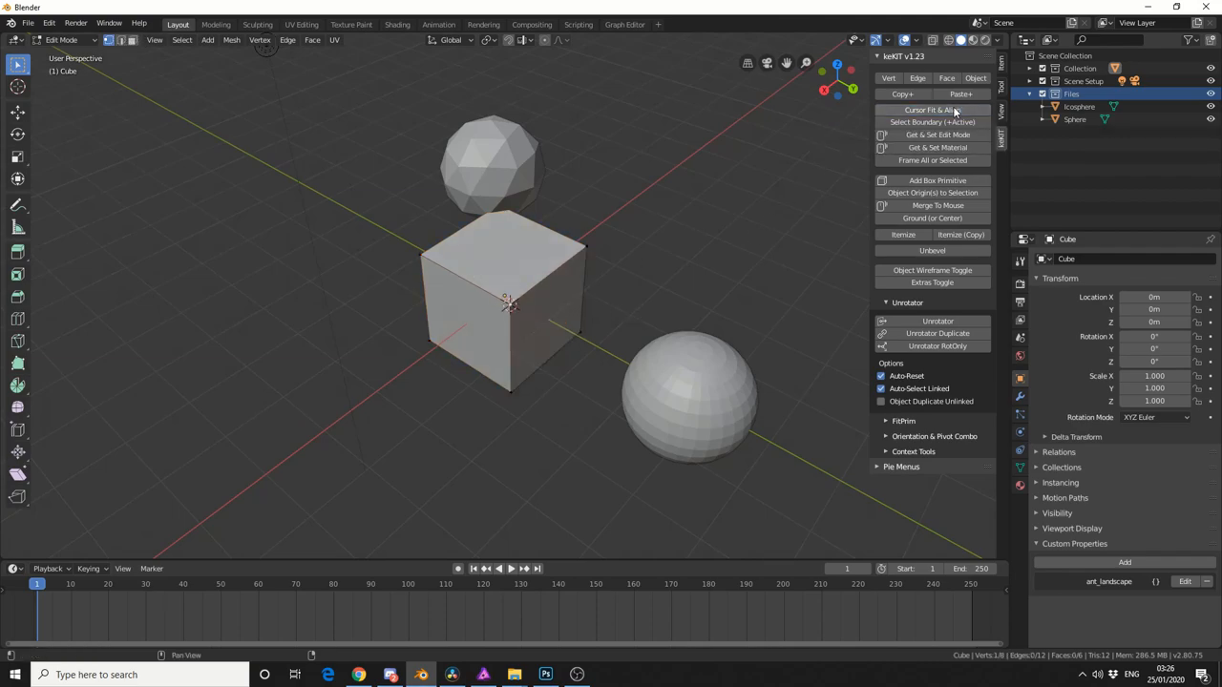
{"action": "mouse_move", "coordinate": [932, 122]}
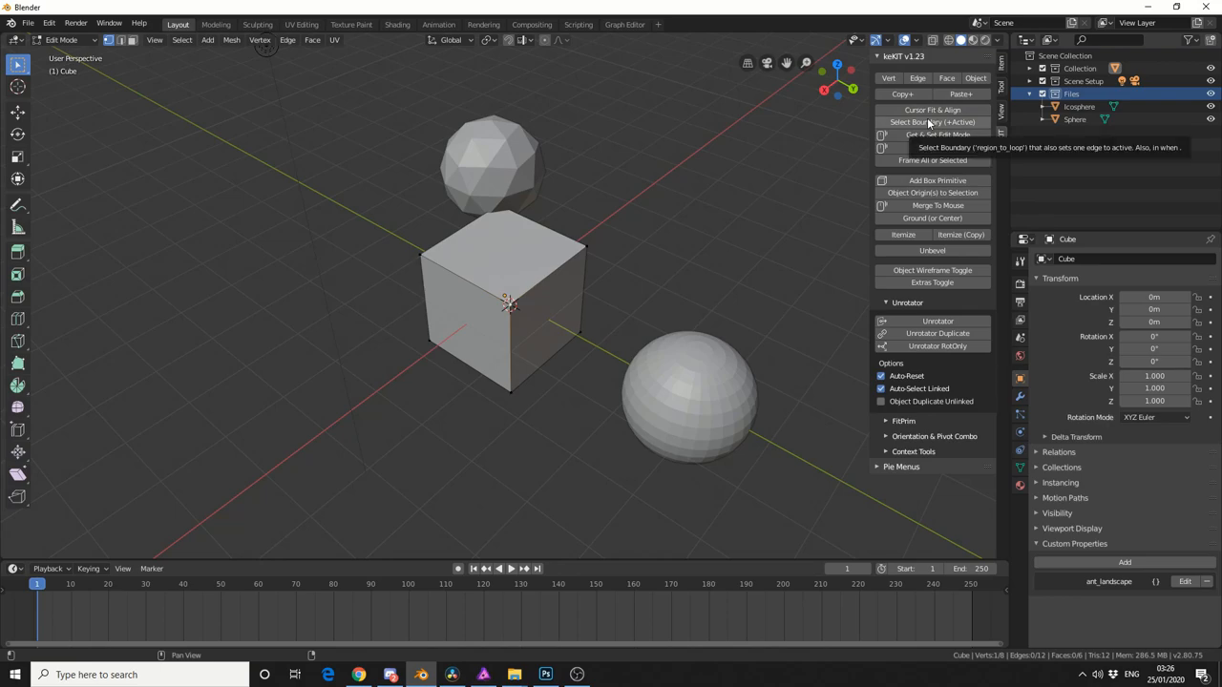
{"action": "mouse_move", "coordinate": [661, 189]}
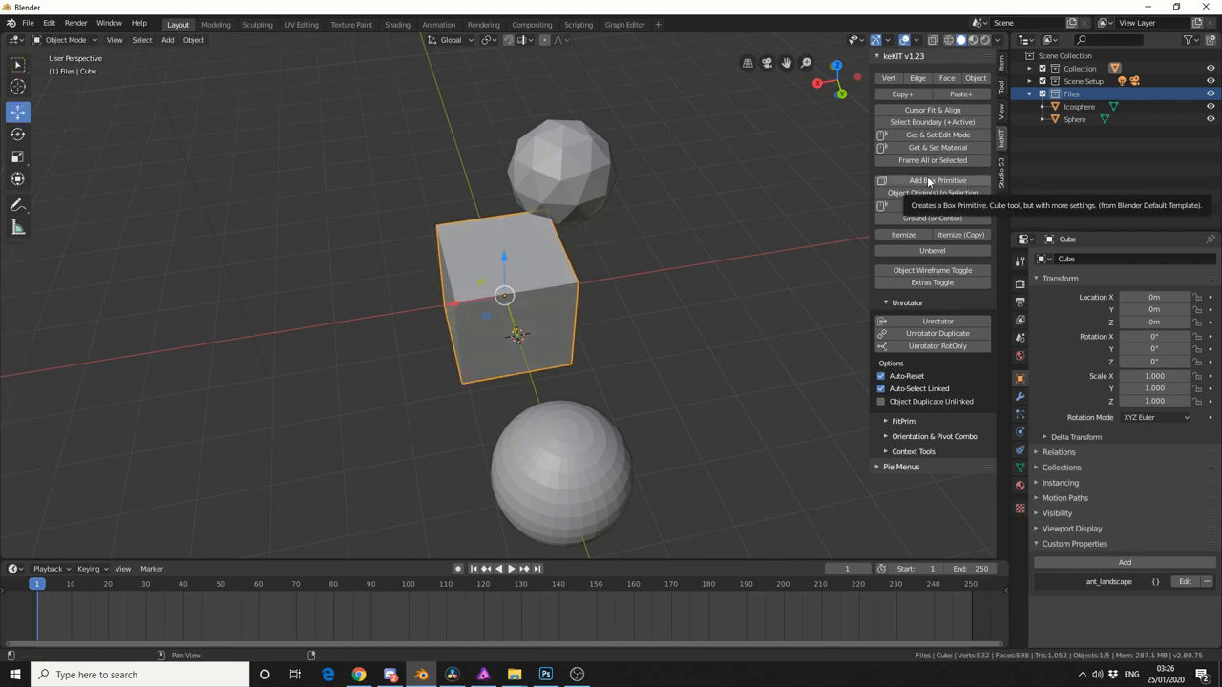
Step: Collapse the Unrotator section with only the single cube left in the scene
{"action": "left_click", "coordinate": [936, 180]}
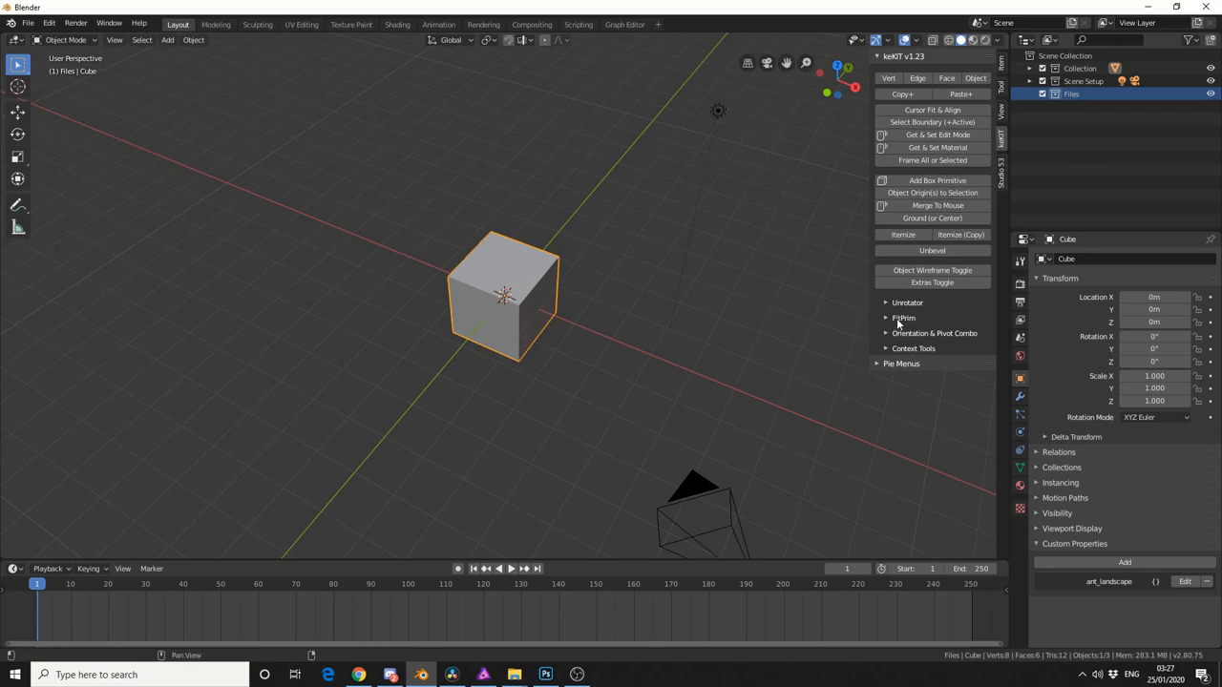
Step: Fit a FitPrim cylinder between the two cubes and scroll its side count to 22
{"action": "left_click", "coordinate": [903, 317]}
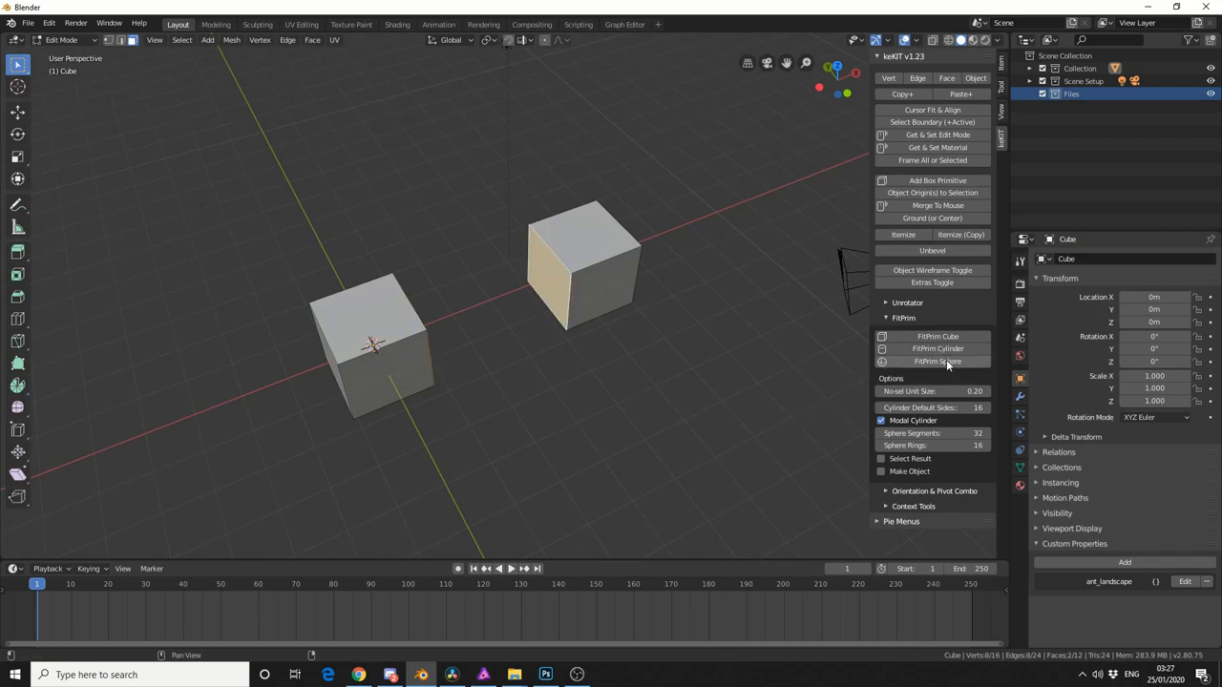
{"action": "left_click", "coordinate": [938, 348]}
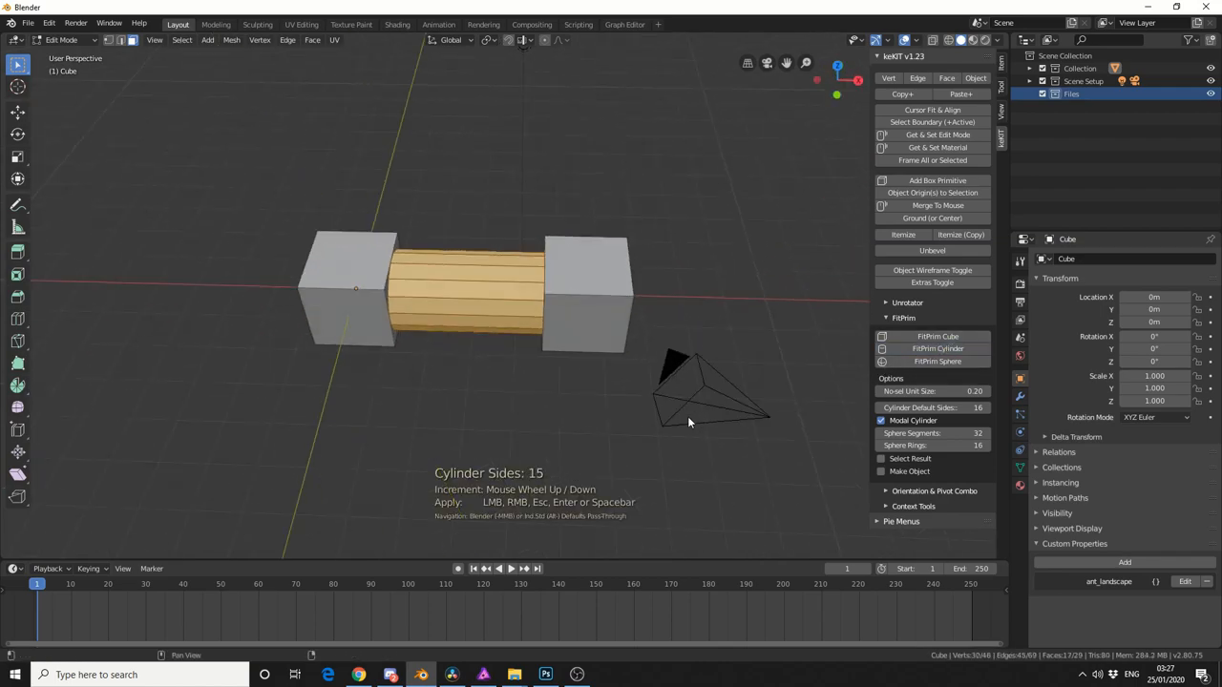
{"action": "scroll", "scroll_direction": "up", "scroll_amount": 3}
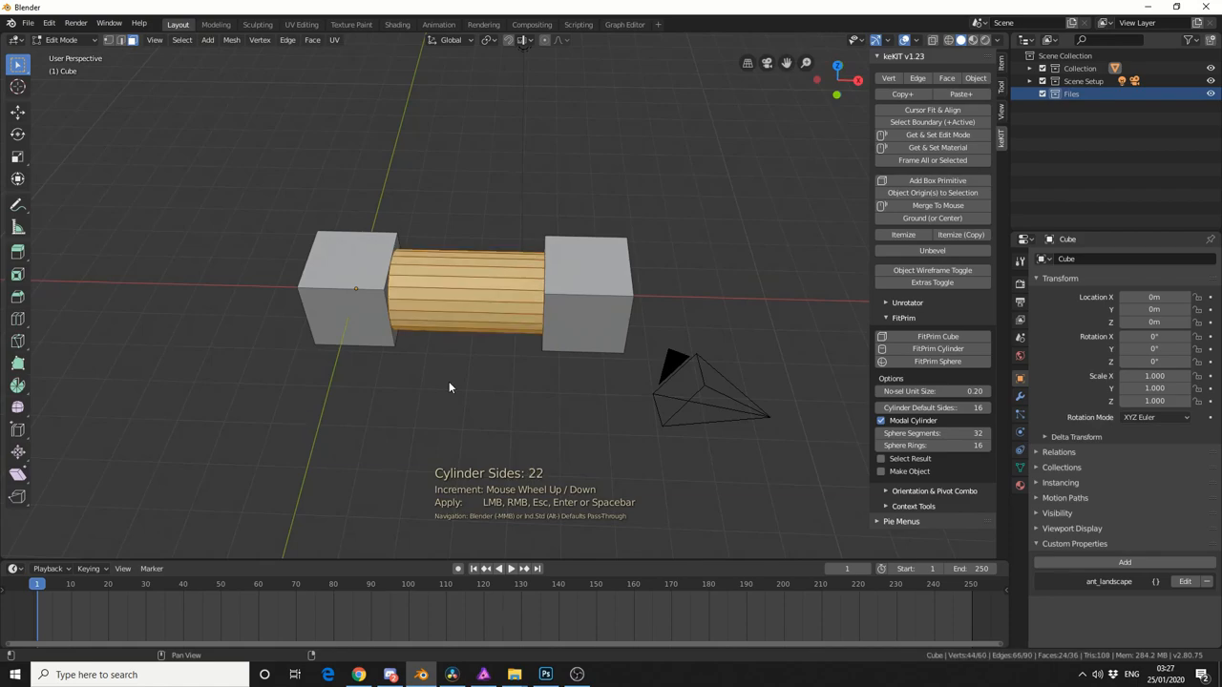
{"action": "scroll", "scroll_direction": "down", "scroll_amount": 3}
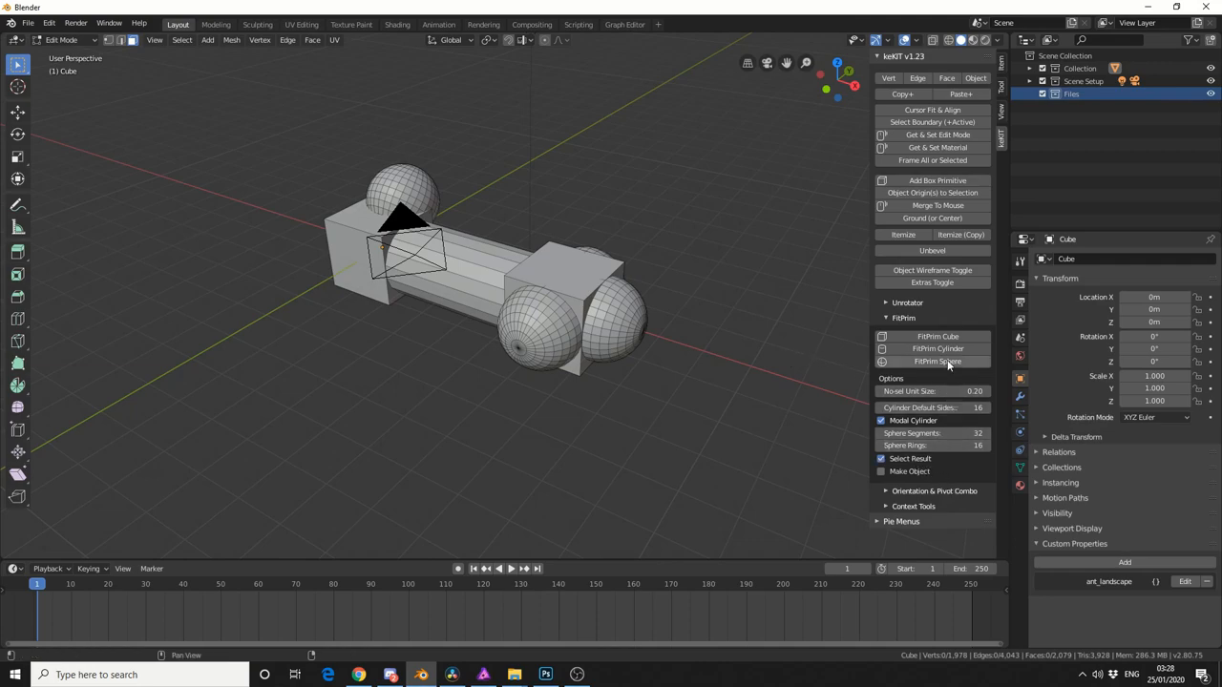
Step: Fit a FitPrim Cylinder onto the left cube's selected end face
{"action": "left_click", "coordinate": [359, 267]}
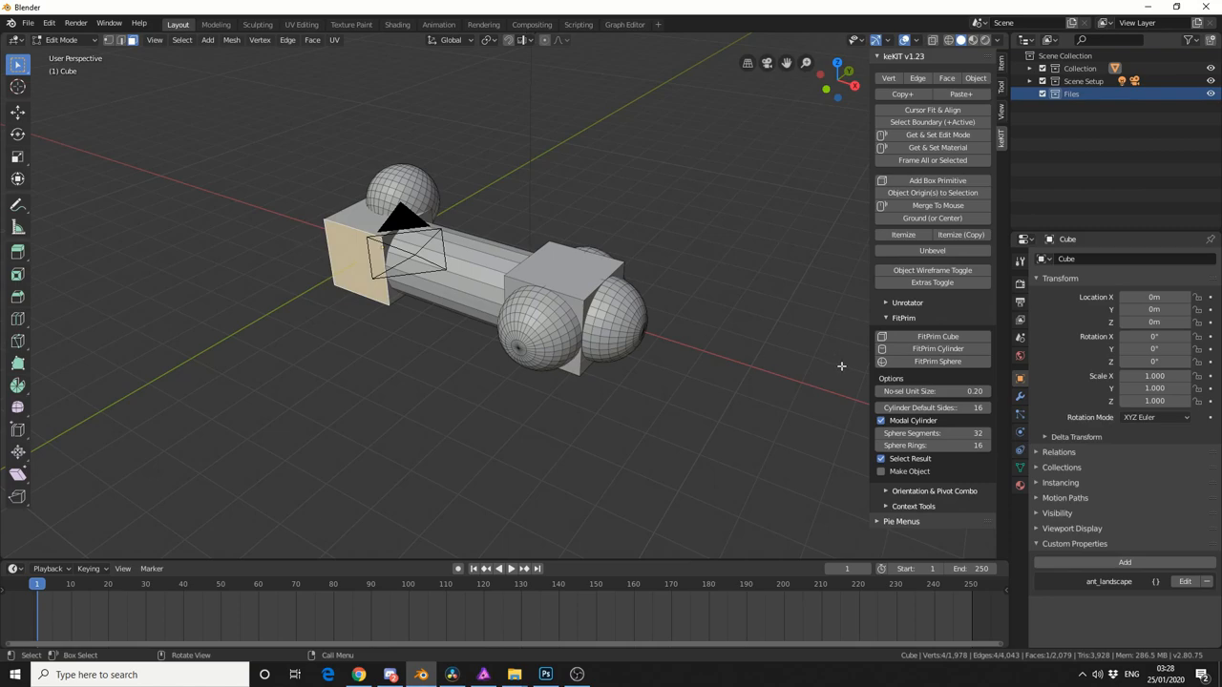
{"action": "left_click", "coordinate": [936, 347]}
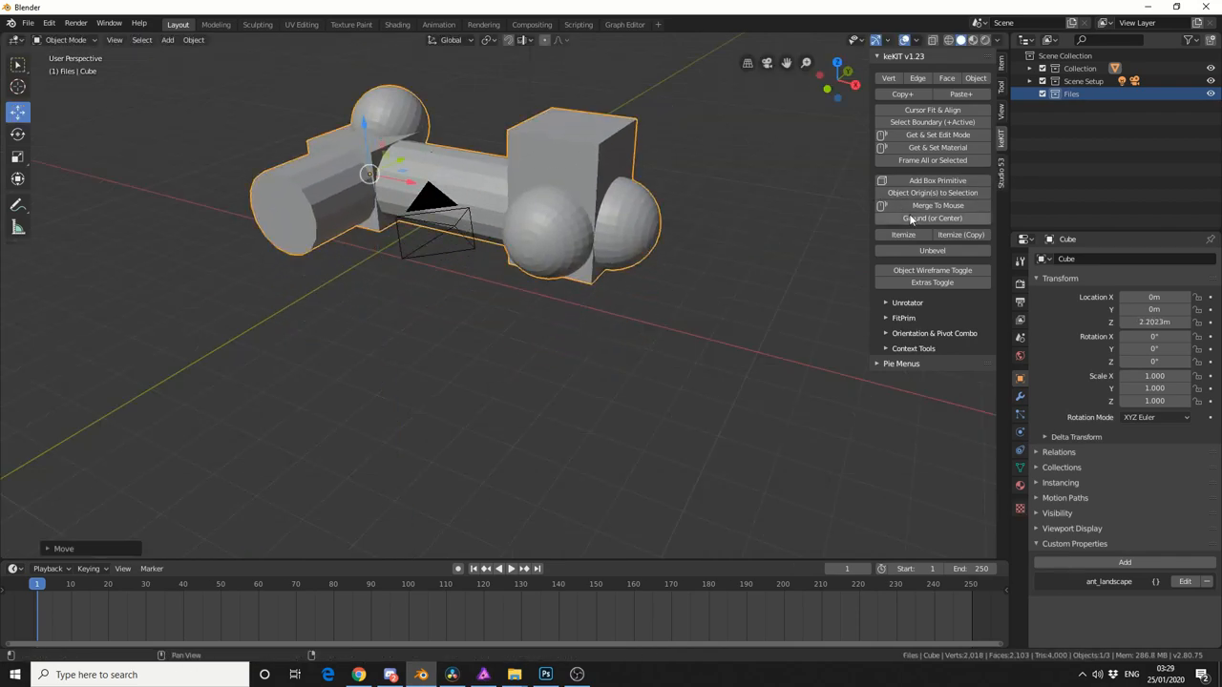
Step: Snap the object to the ground with a different Ground option, then nudge it off the origin
{"action": "left_click", "coordinate": [932, 218]}
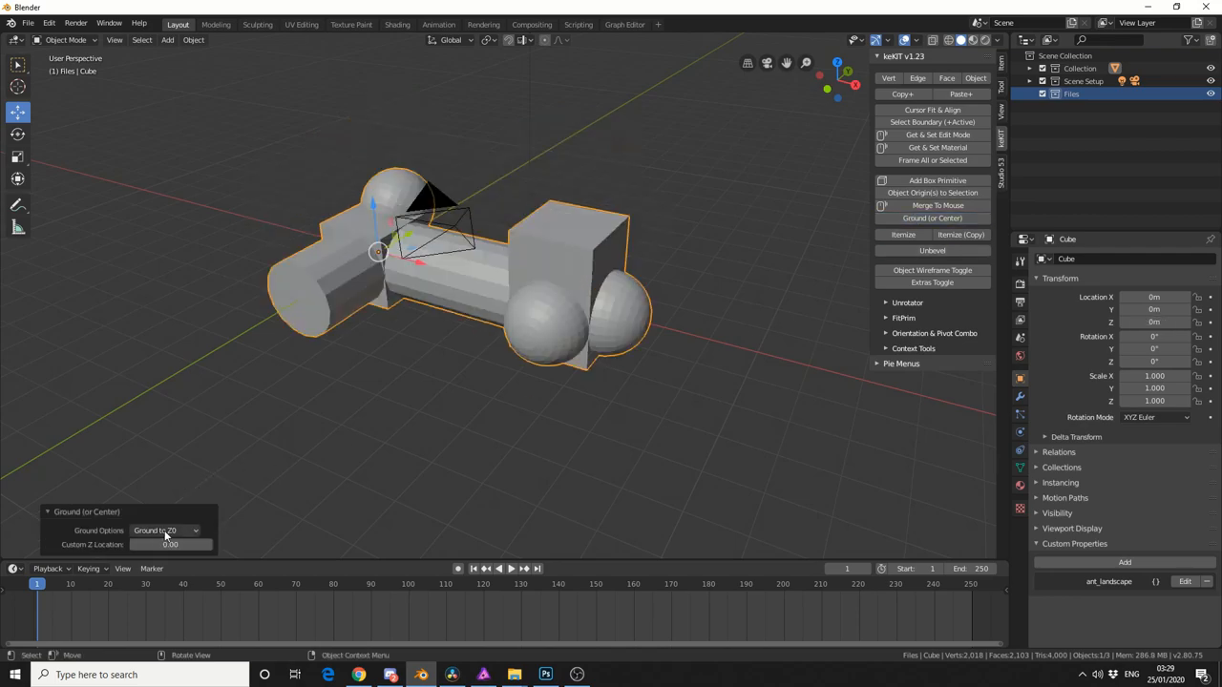
{"action": "left_click", "coordinate": [168, 531]}
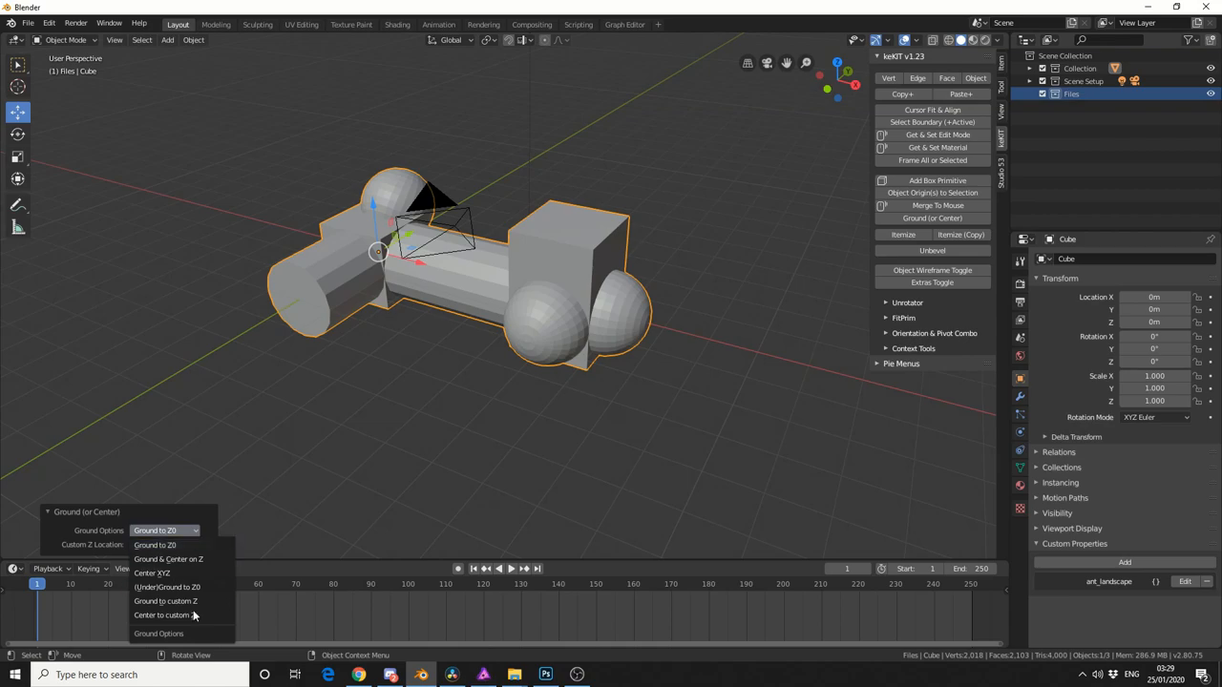
{"action": "left_click", "coordinate": [168, 588]}
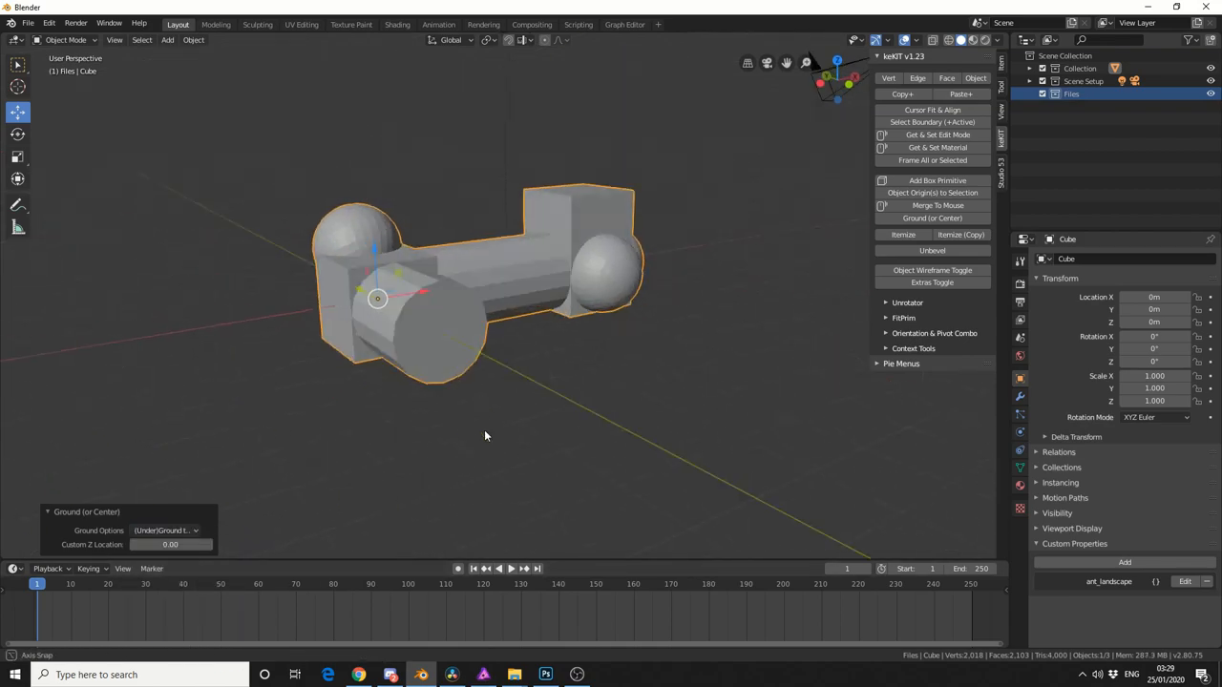
{"action": "left_click_drag", "start_coordinate": [485, 435], "coordinate": [353, 481]}
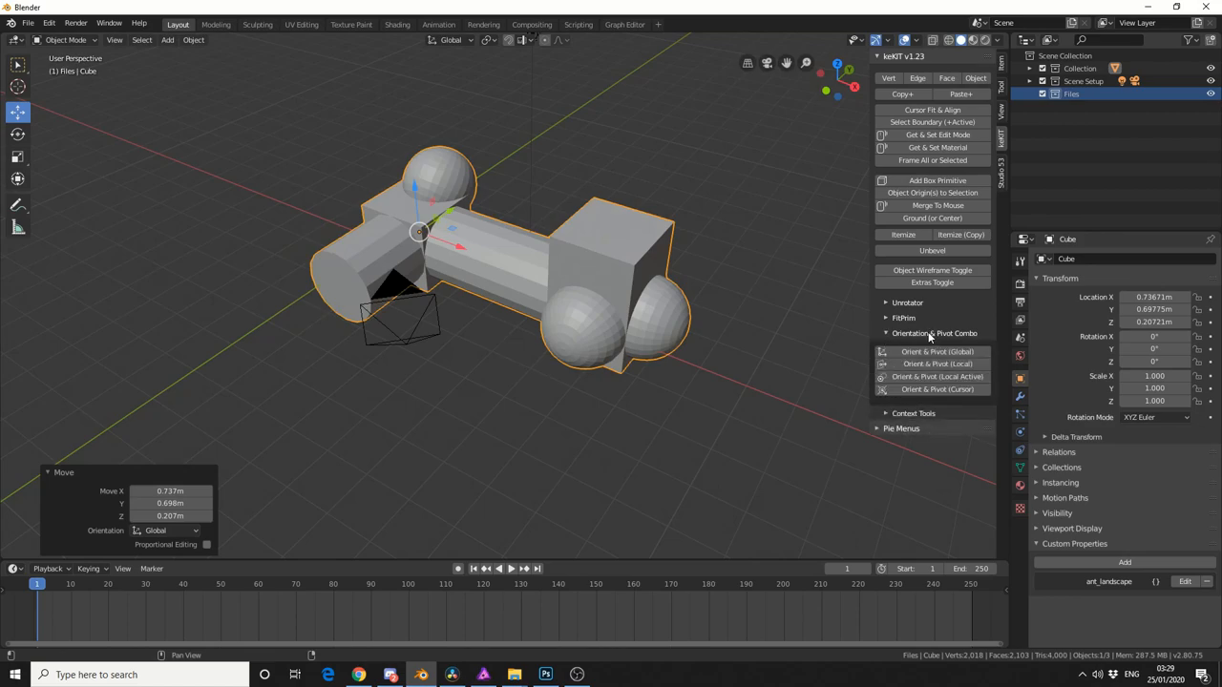
Step: Expand Context Tools, Pie Menus and Blender Default Pie Menus in the keKit sidebar
{"action": "left_click", "coordinate": [912, 413]}
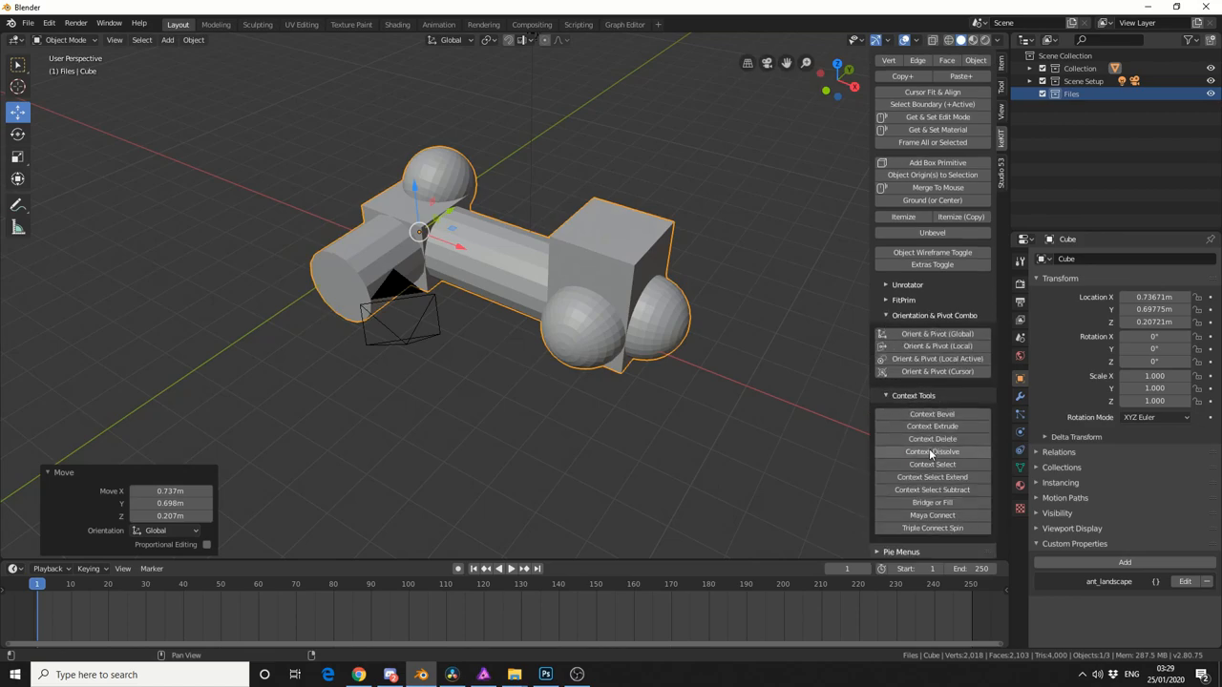
{"action": "mouse_move", "coordinate": [932, 451]}
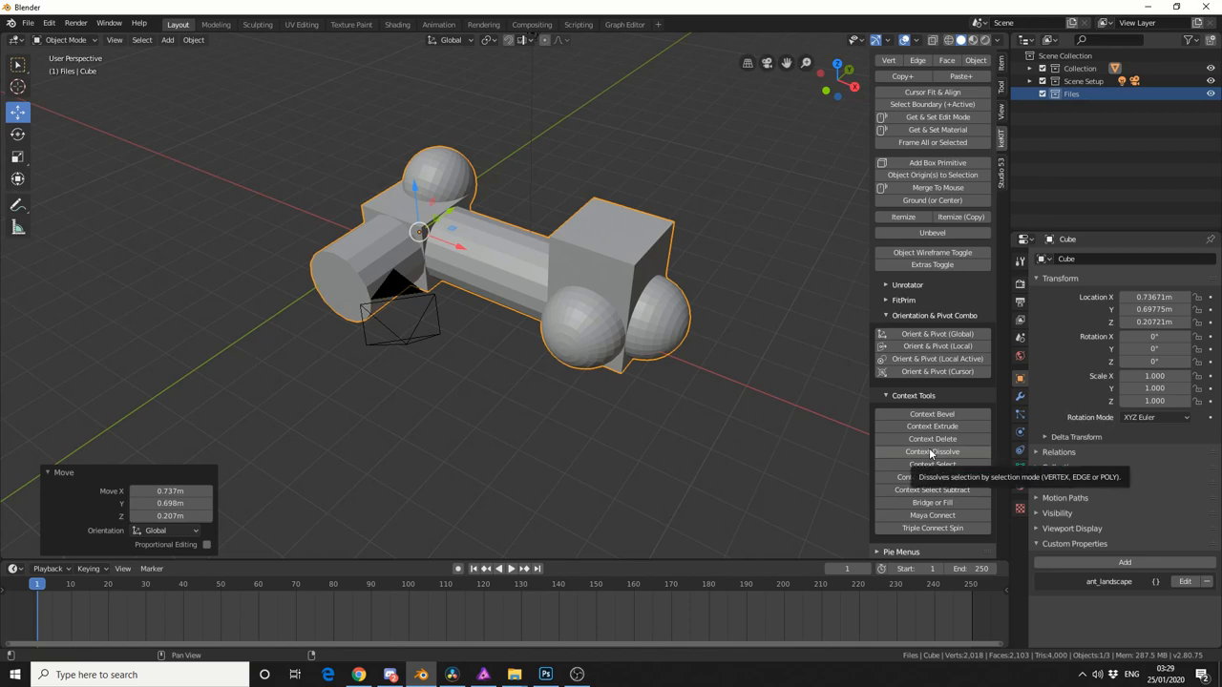
{"action": "mouse_move", "coordinate": [932, 515]}
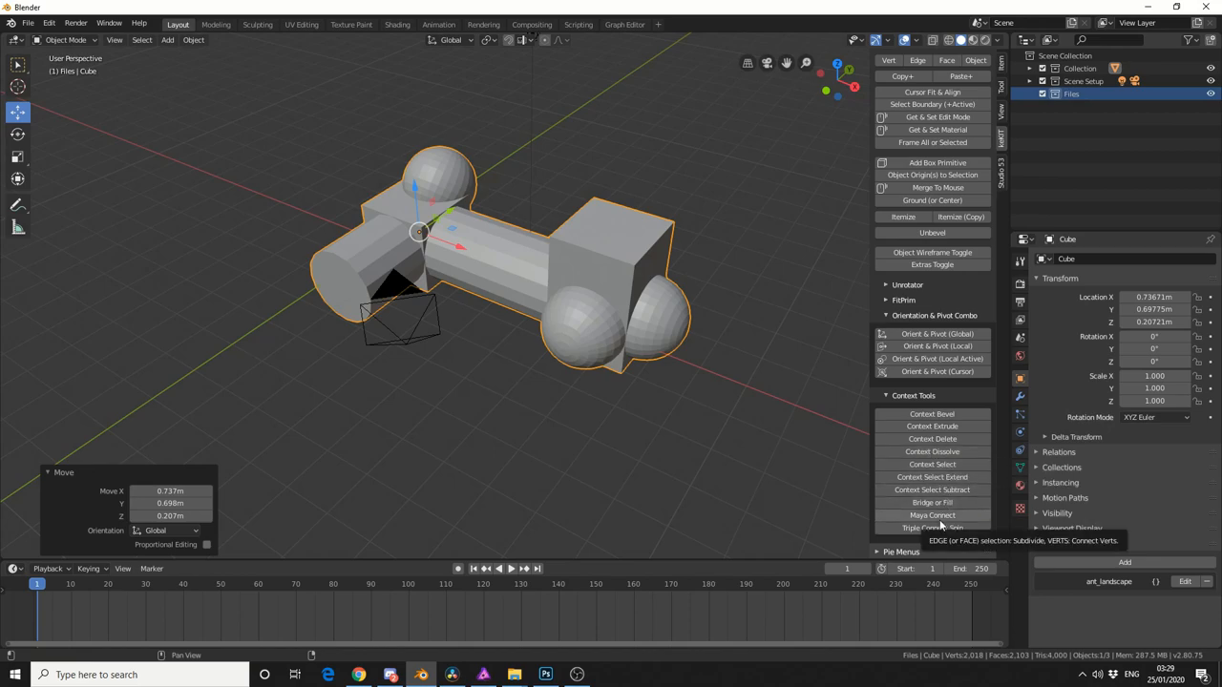
{"action": "mouse_move", "coordinate": [931, 527]}
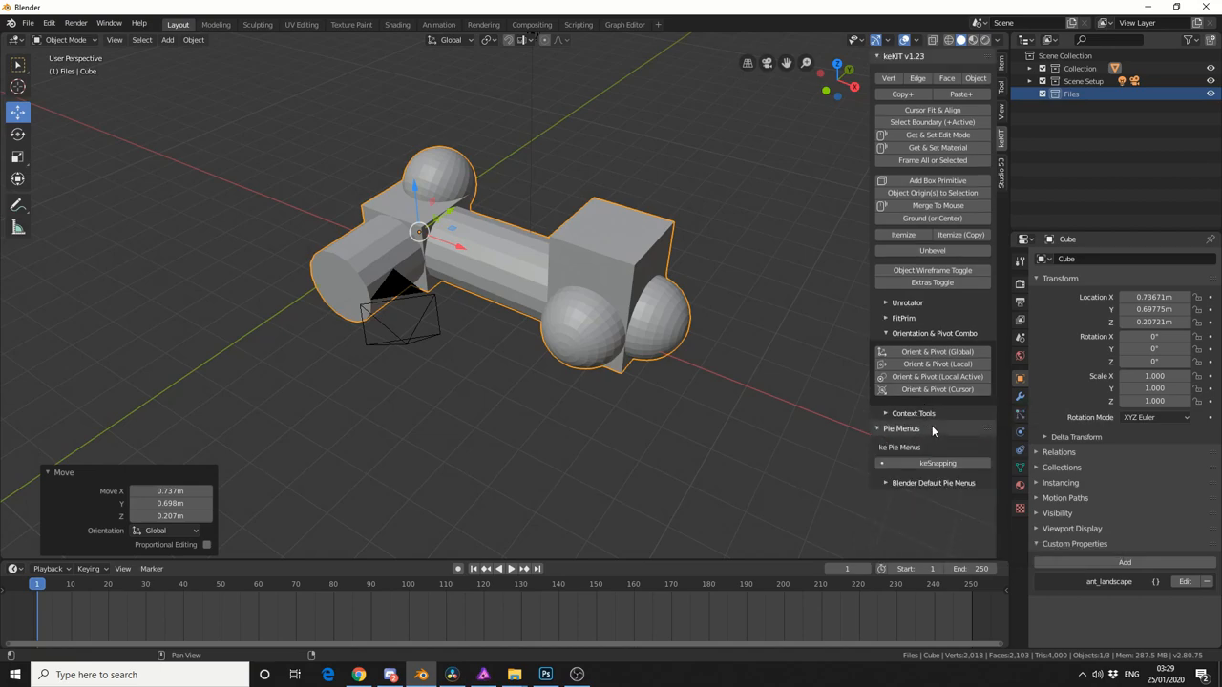
{"action": "mouse_move", "coordinate": [936, 463]}
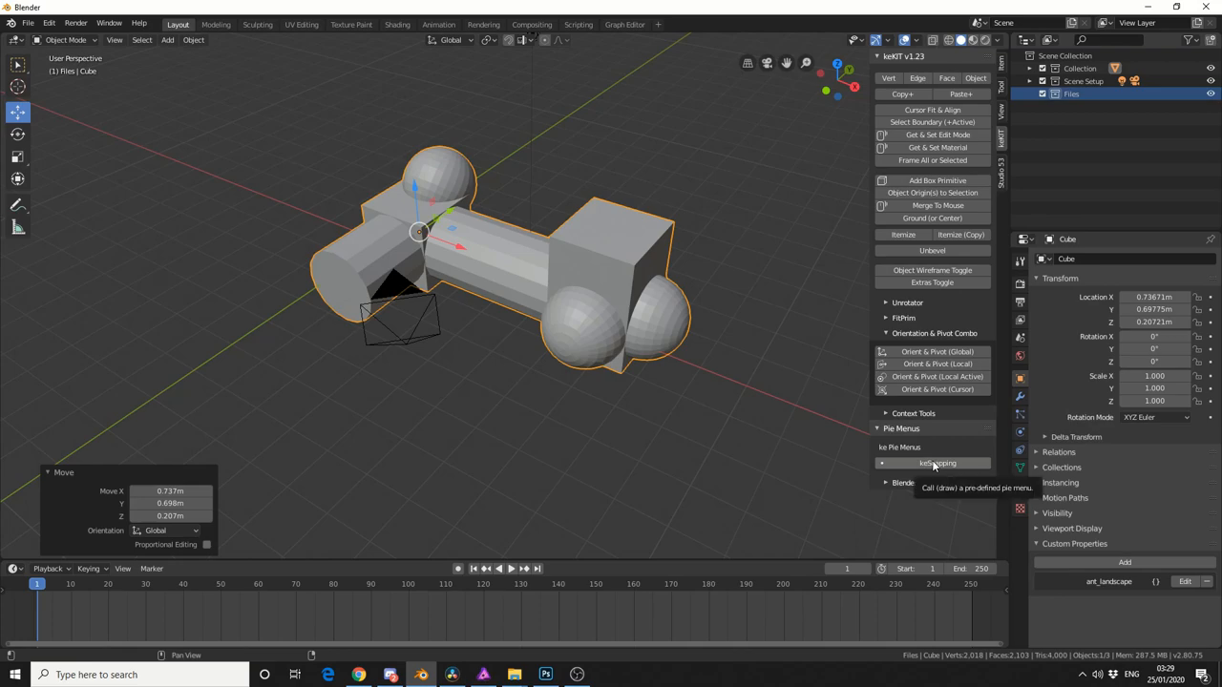
{"action": "left_click", "coordinate": [935, 464]}
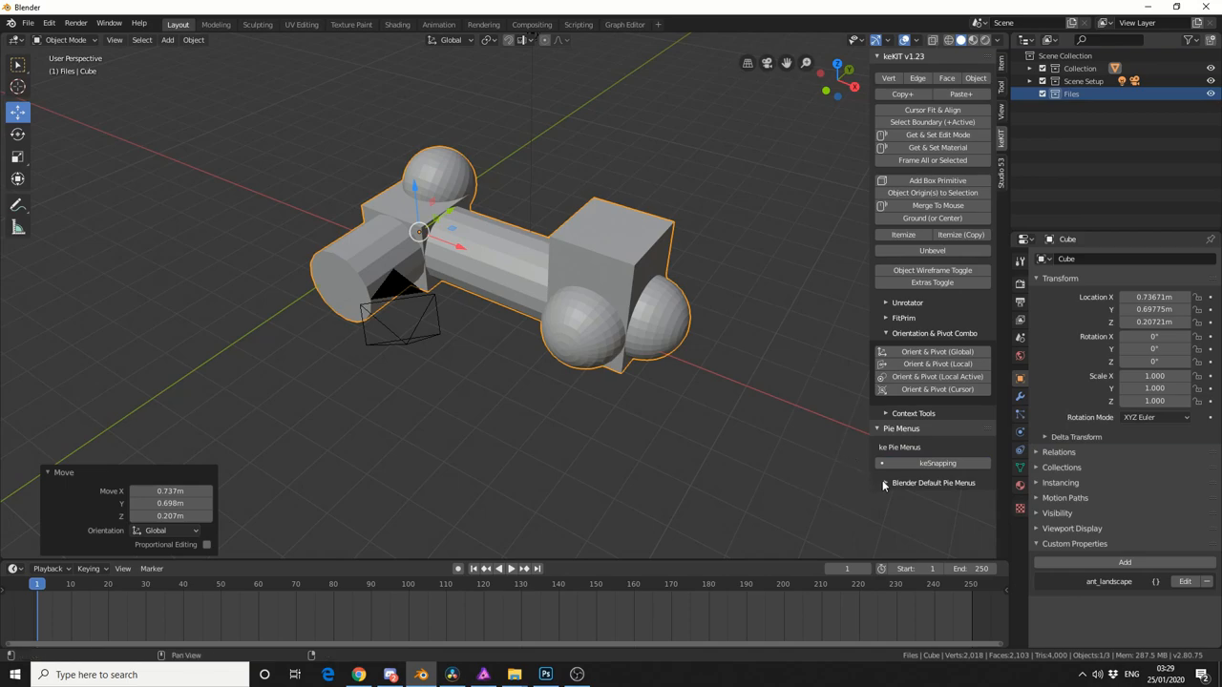
{"action": "left_click", "coordinate": [884, 481]}
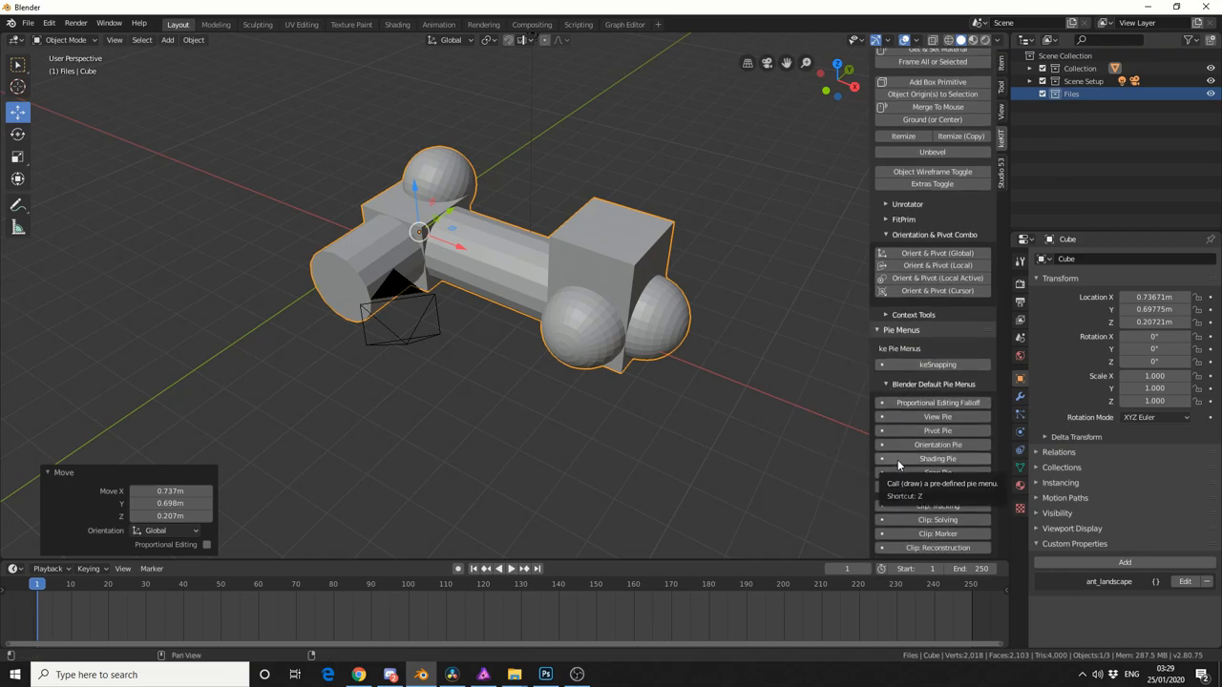